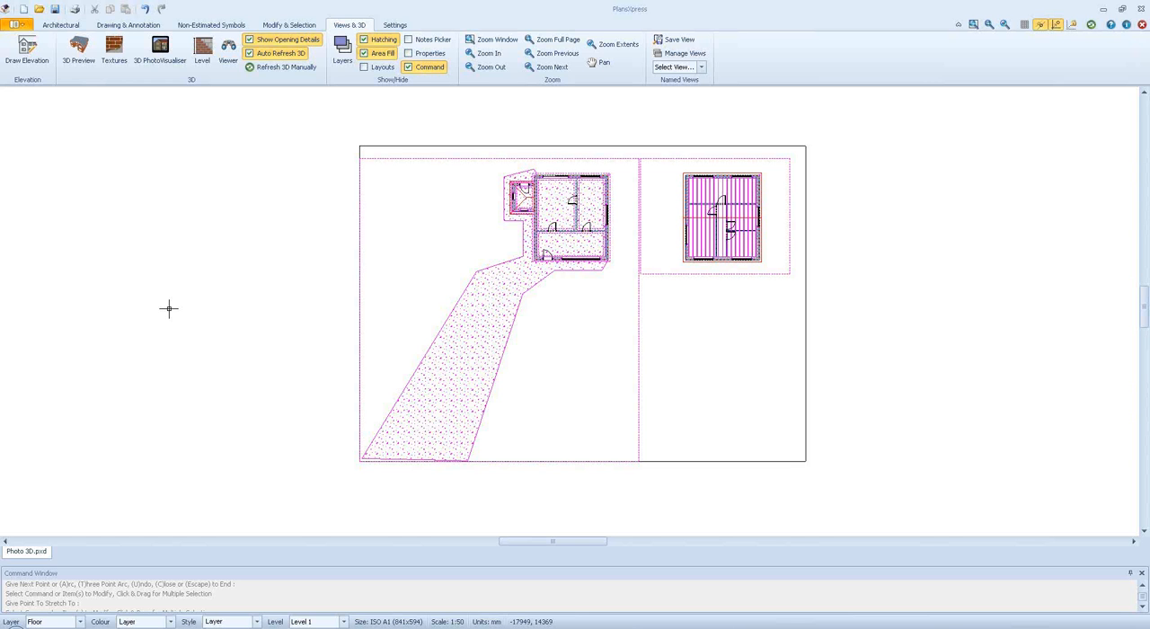
mouse_move(625, 226)
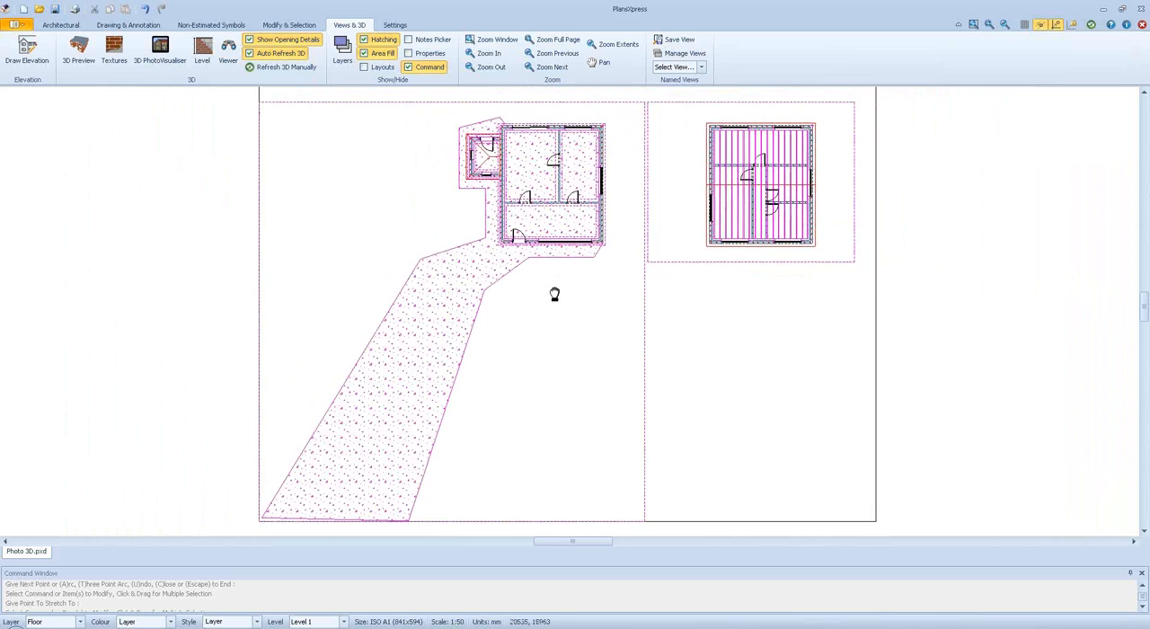
- Show the textured 3D preview of the brick house and drive beside the plan
click(79, 50)
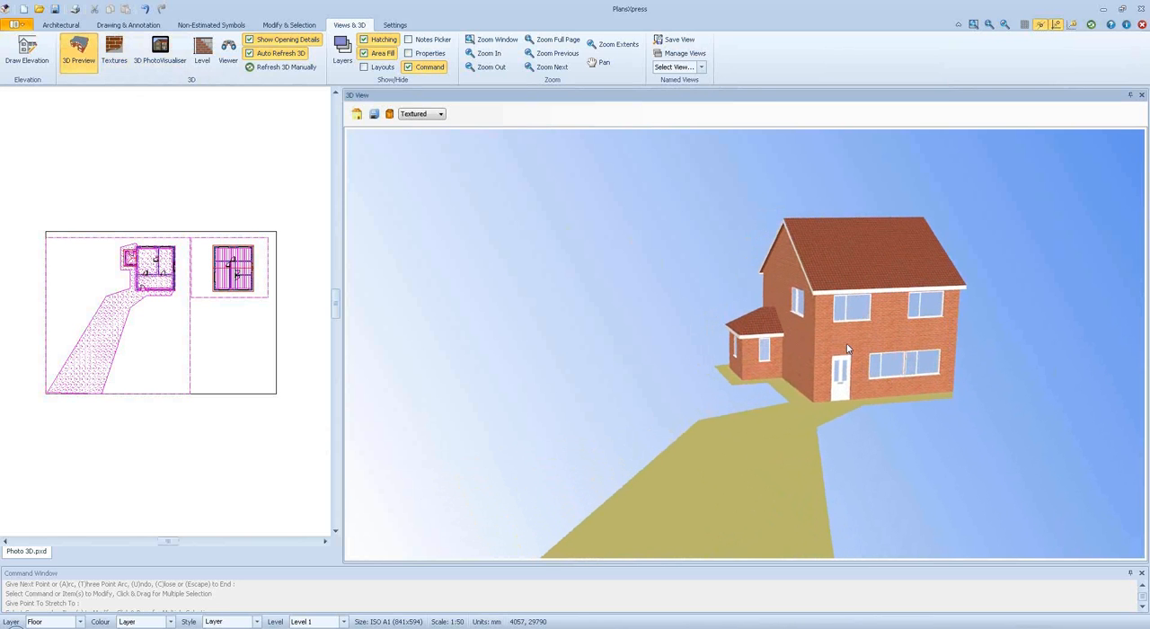
mouse_move(158, 48)
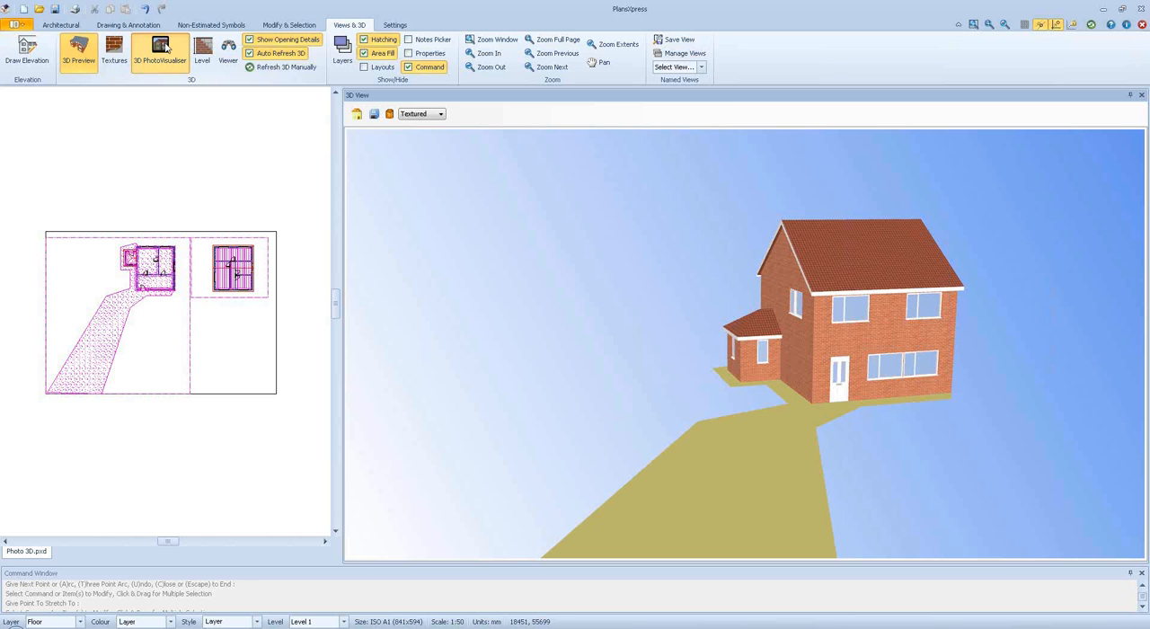
- Launch the 3D PhotoVisualiser with the house model from the Views & 3D ribbon
click(160, 52)
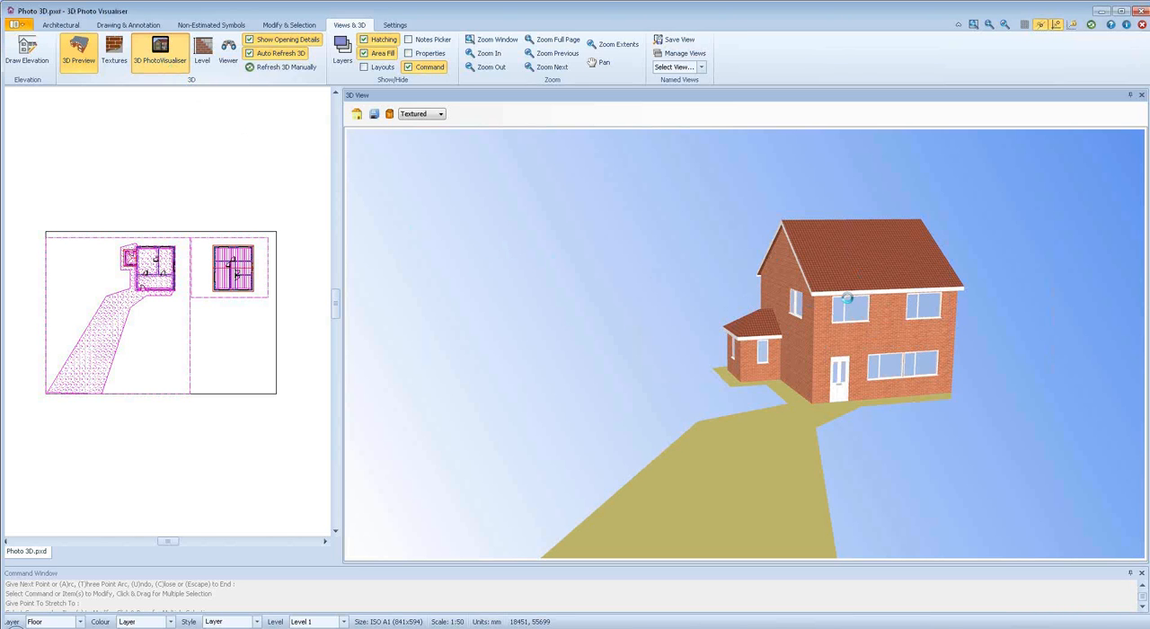
- Bring the house model up in the 3D Photo Visualiser window with the materials library loaded
click(154, 50)
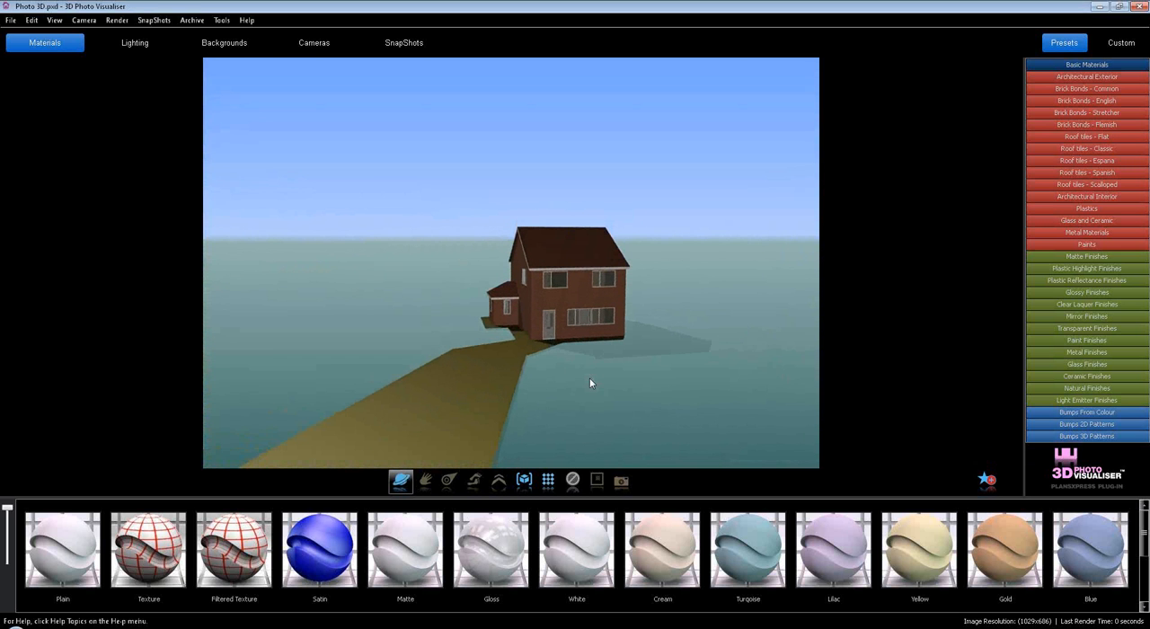
mouse_move(478, 210)
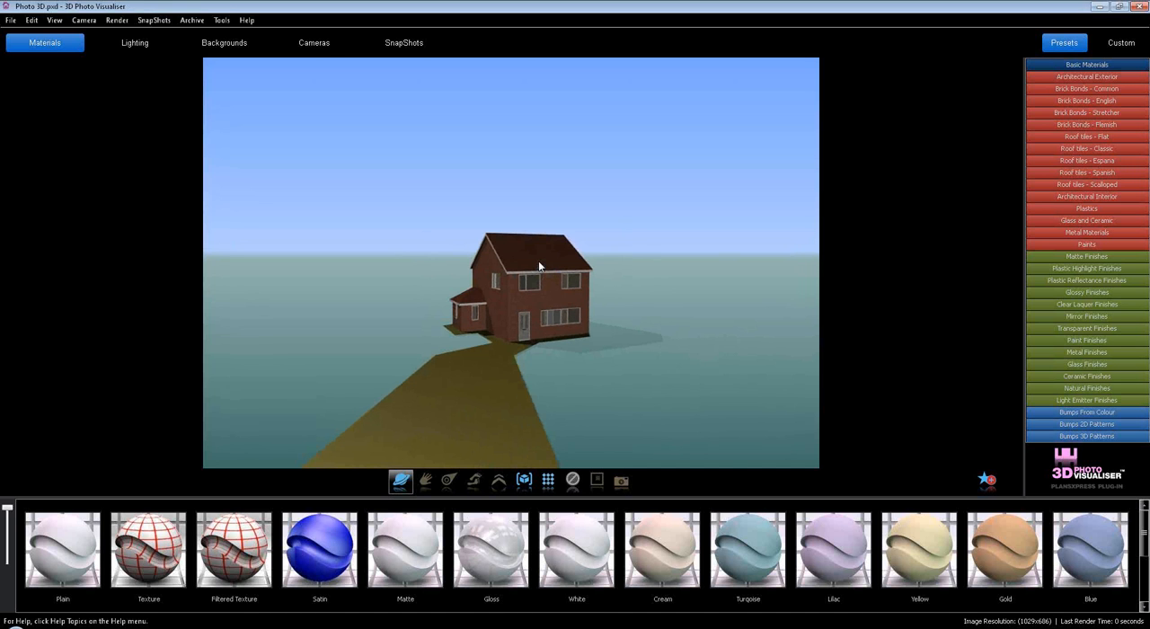
mouse_move(449, 144)
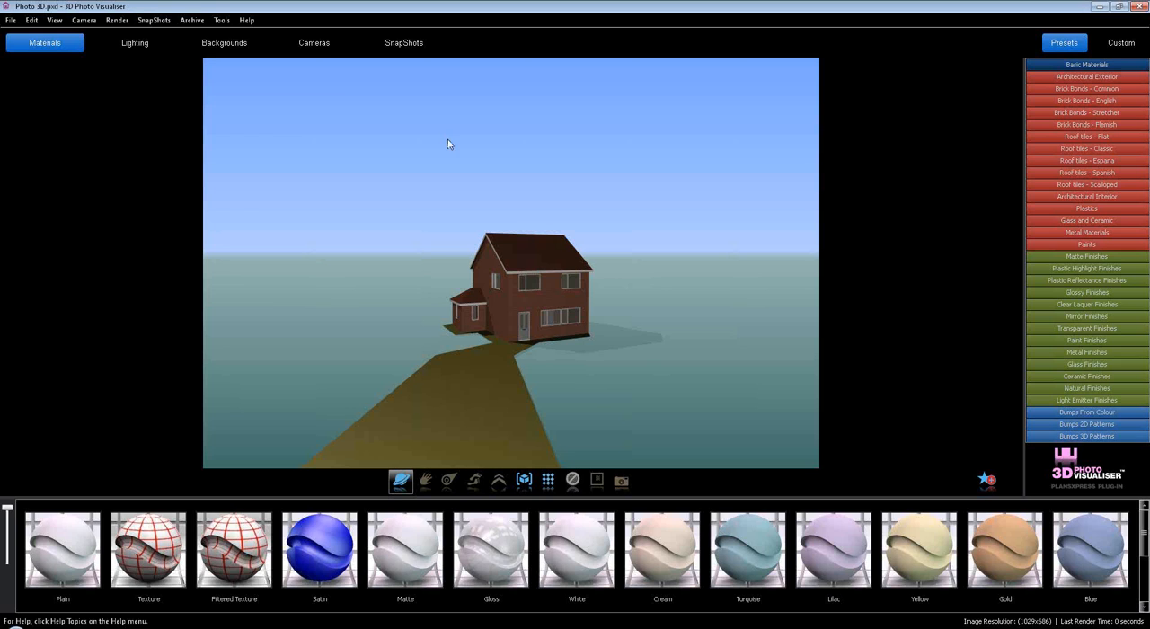
- Apply a Custom Image background from Custom Backgrounds, bringing up its Edit Background settings
click(223, 43)
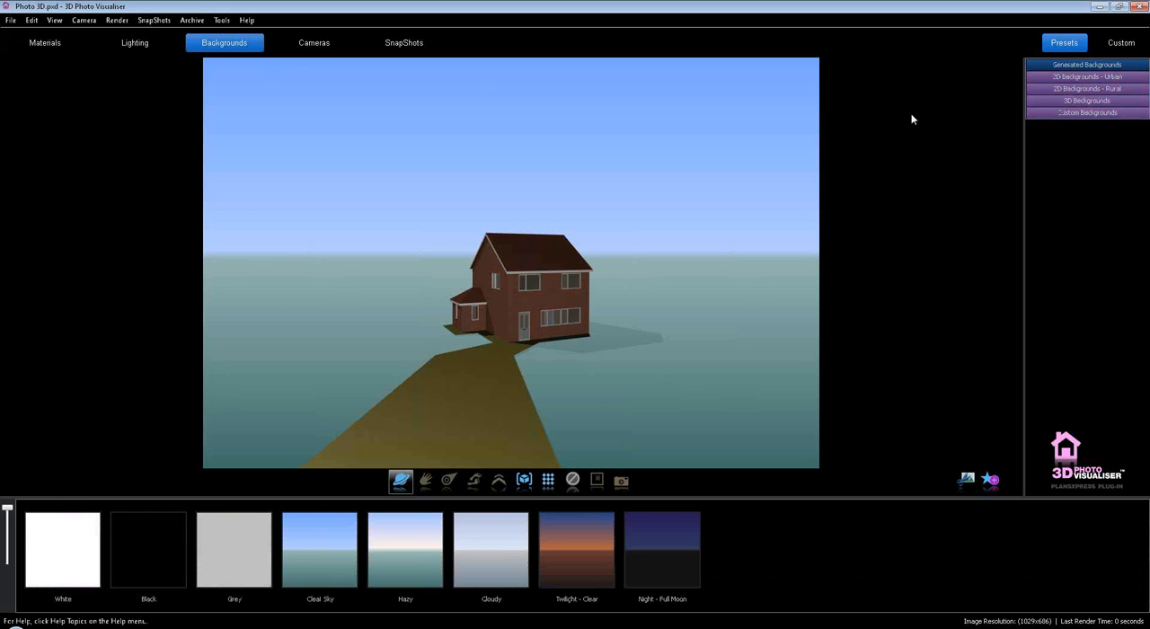
click(1087, 112)
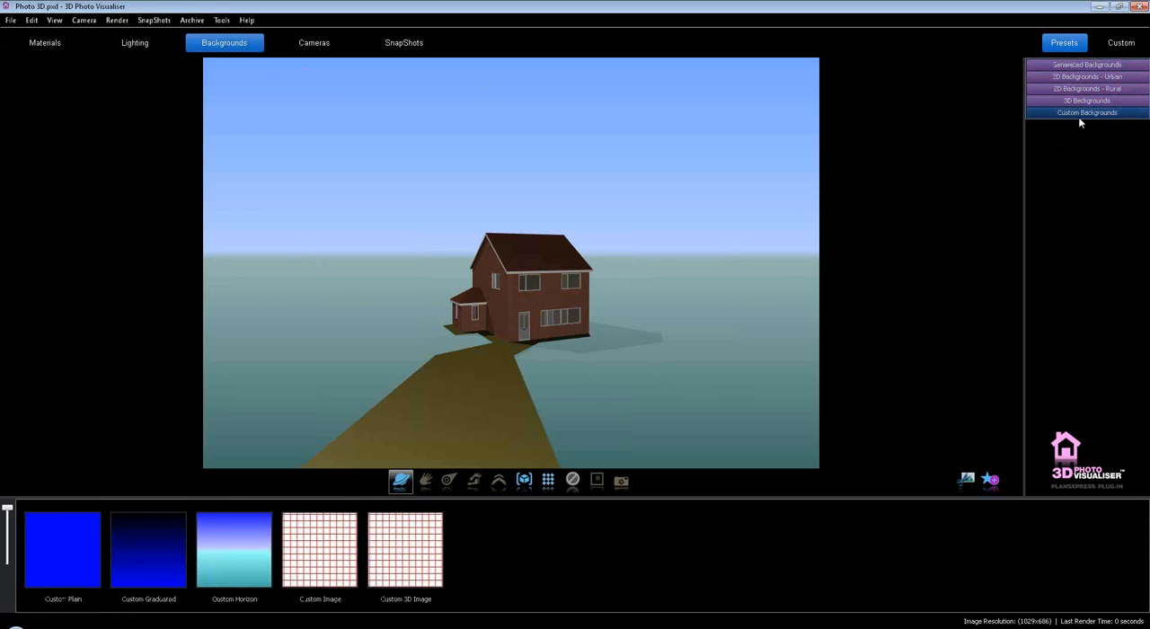
click(320, 566)
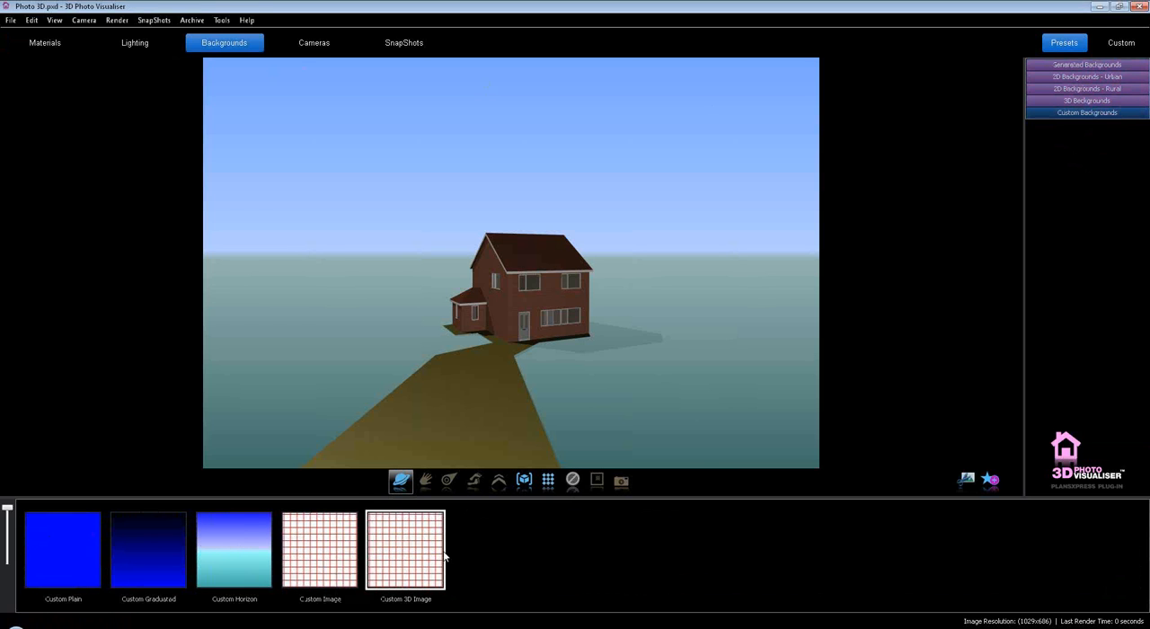
drag(406, 548, 654, 464)
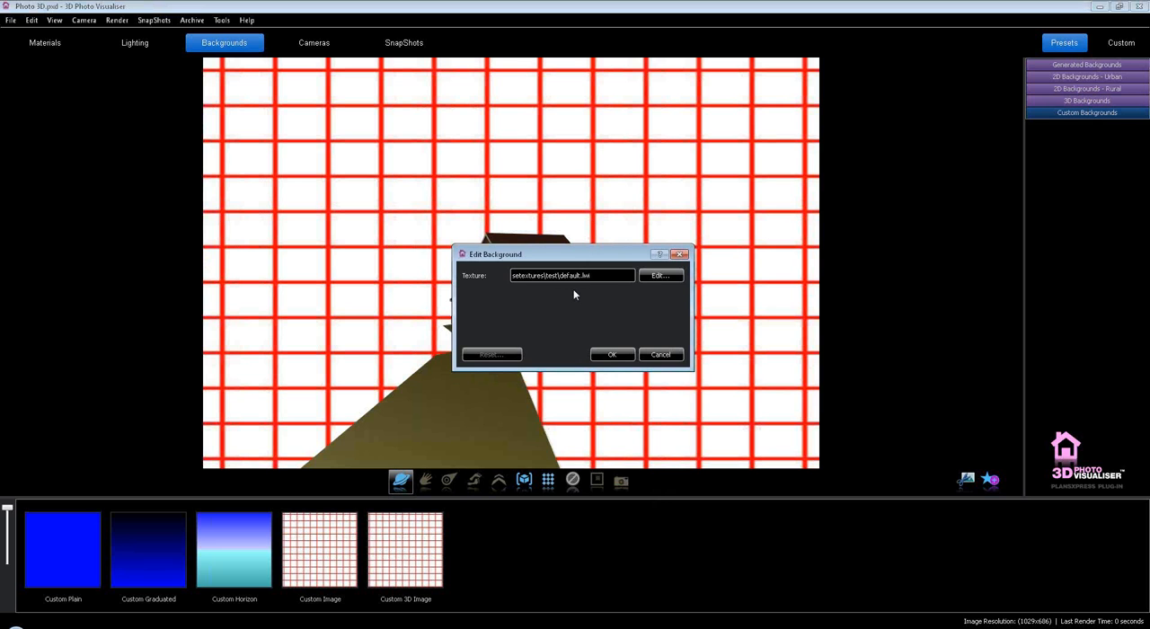
- Choose the first photo in Desktop > HBIS > Plots as the background image
click(661, 275)
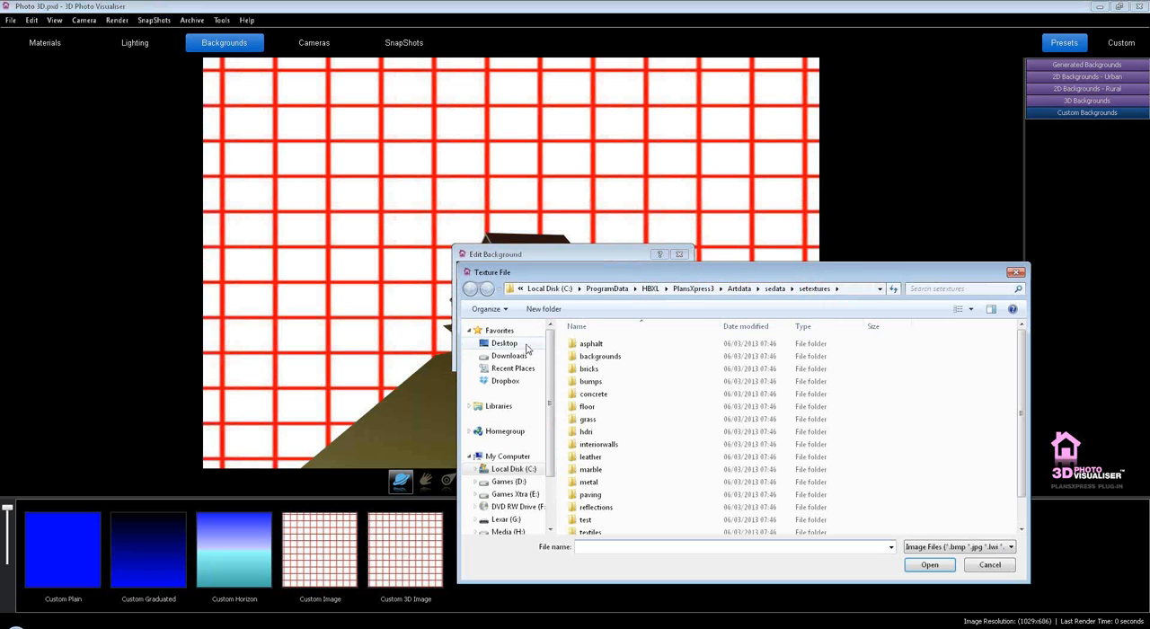
click(503, 341)
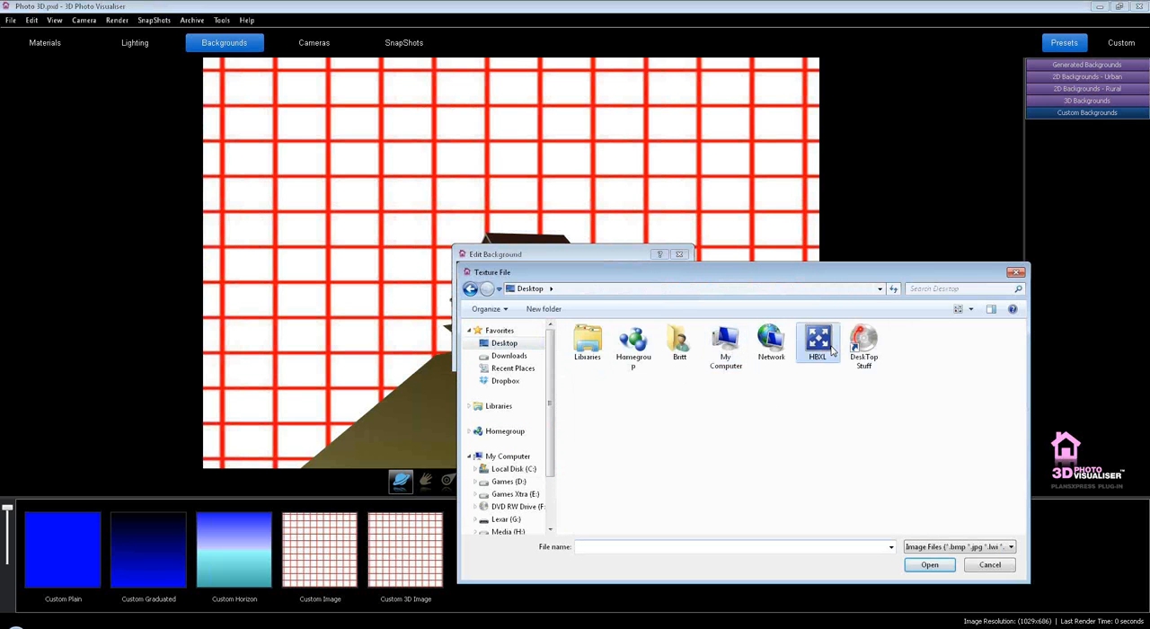
double_click(817, 342)
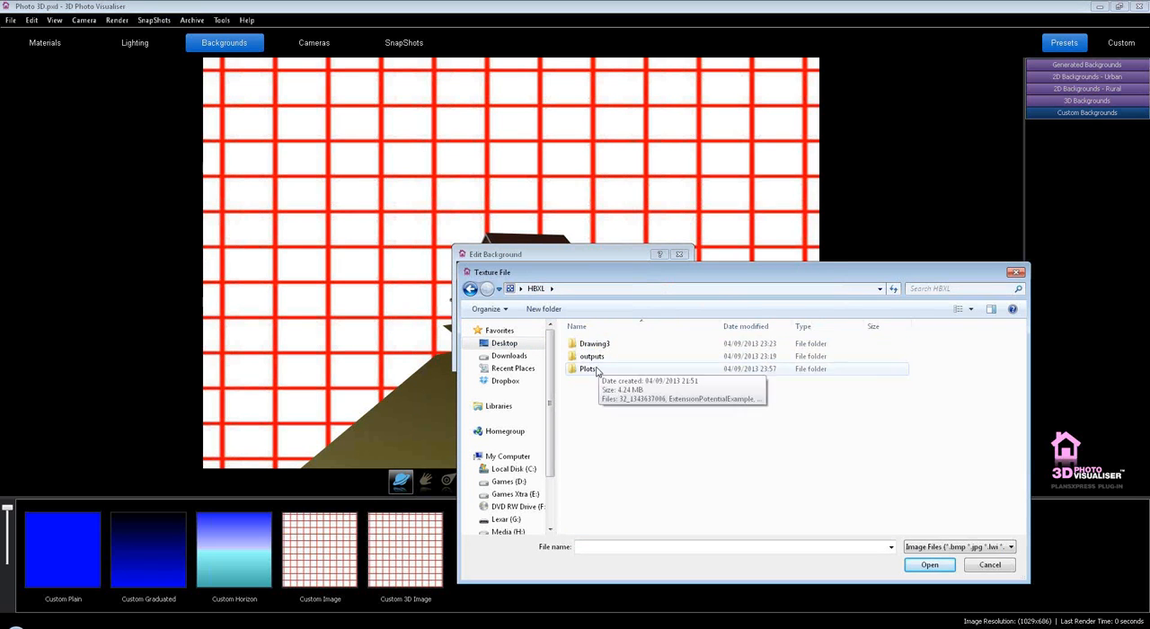
double_click(586, 368)
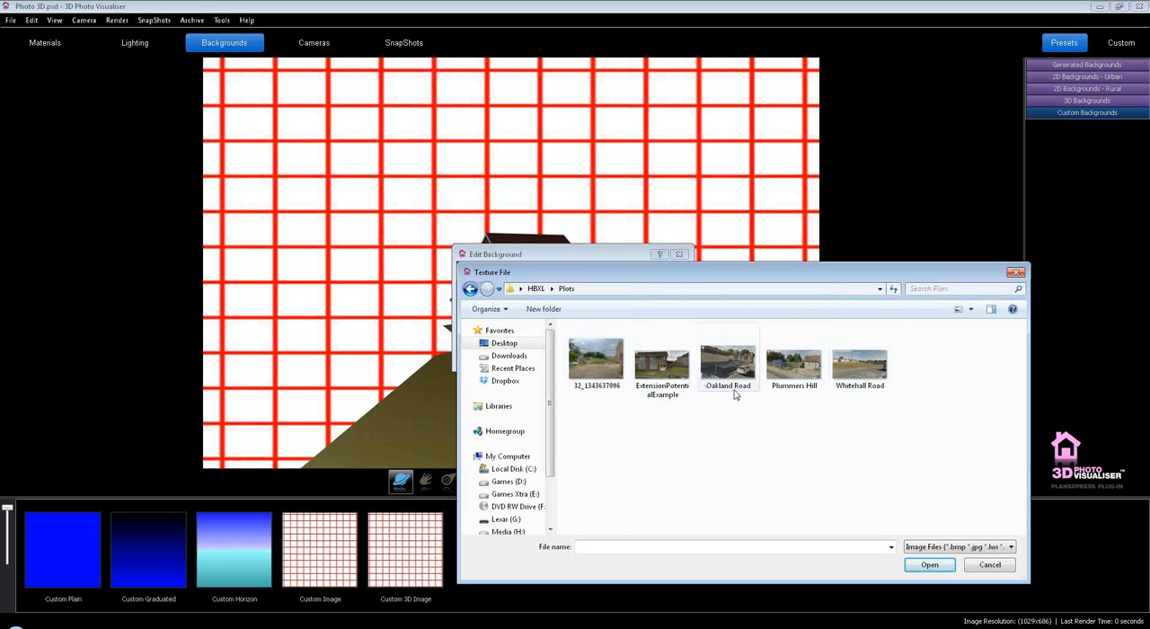
click(597, 356)
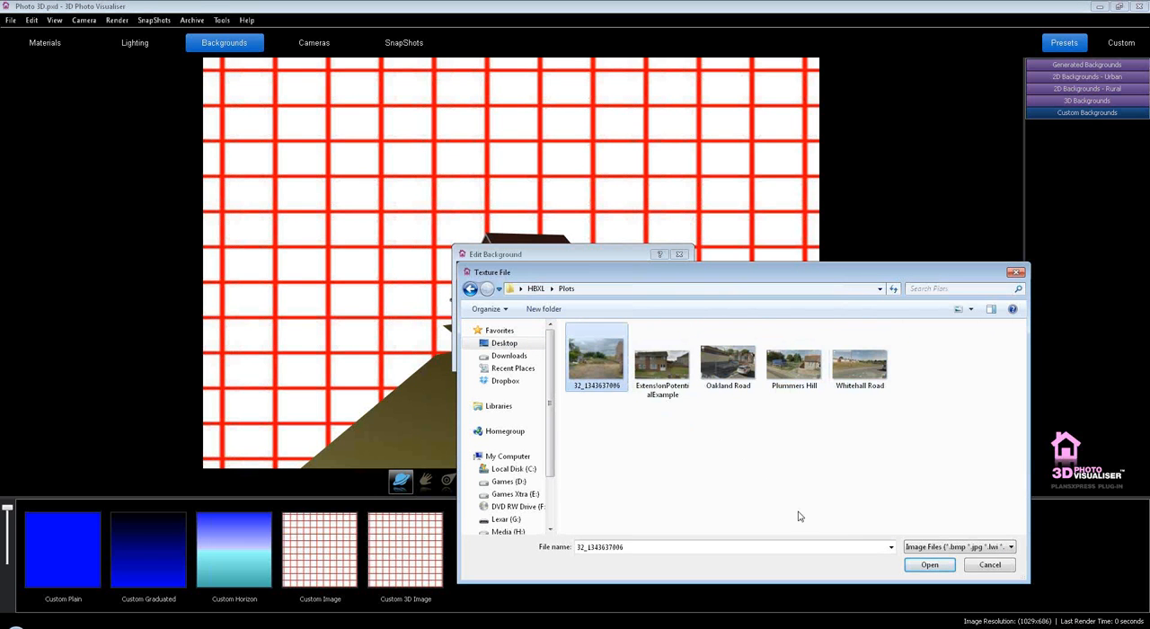
click(928, 564)
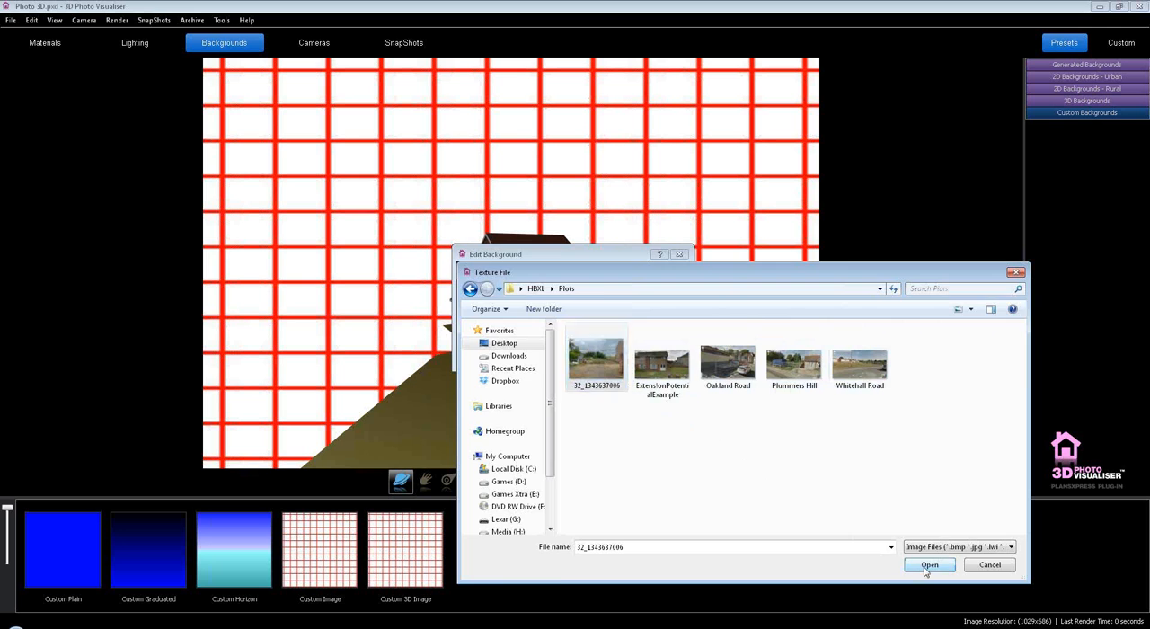
click(931, 564)
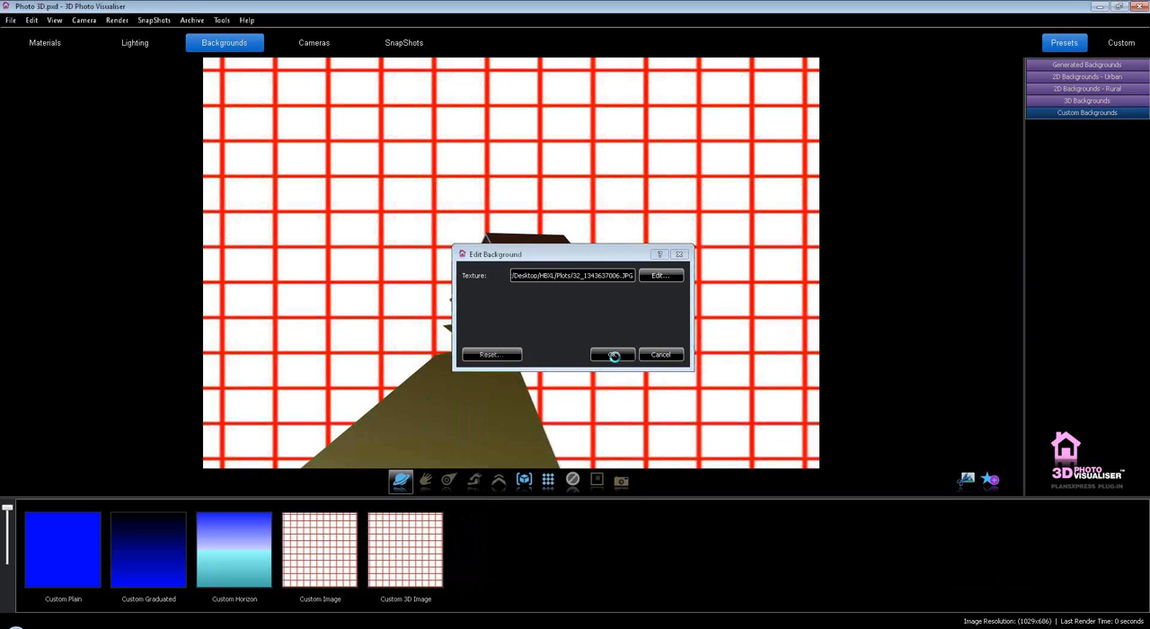
- Confirm the photo background and adjust the view of the house over it
click(611, 354)
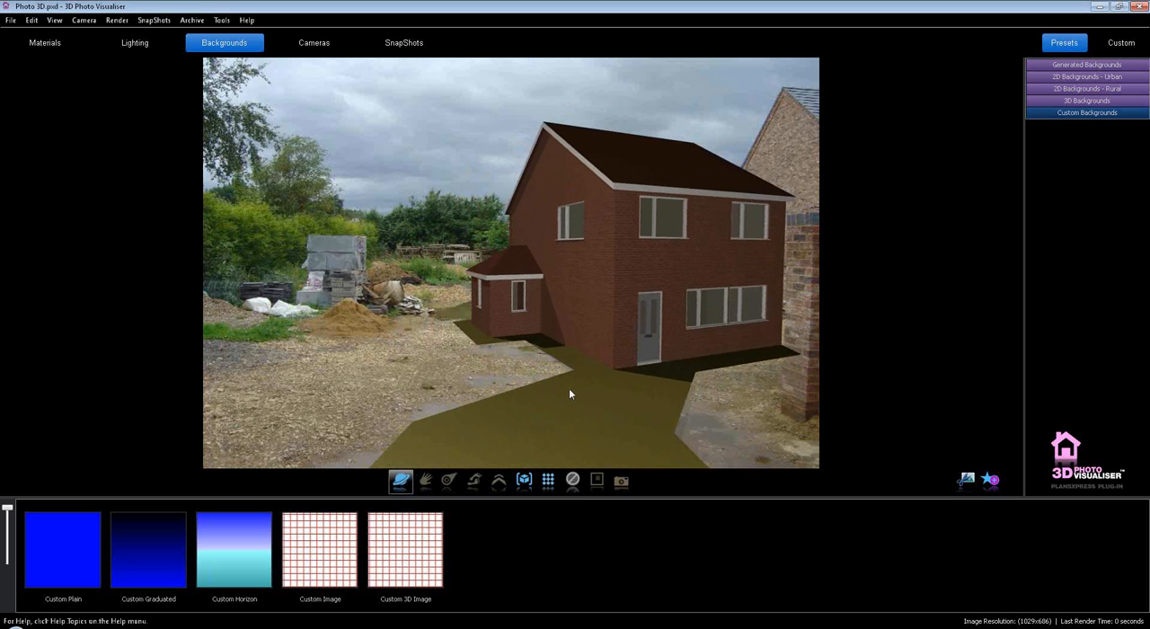
click(424, 480)
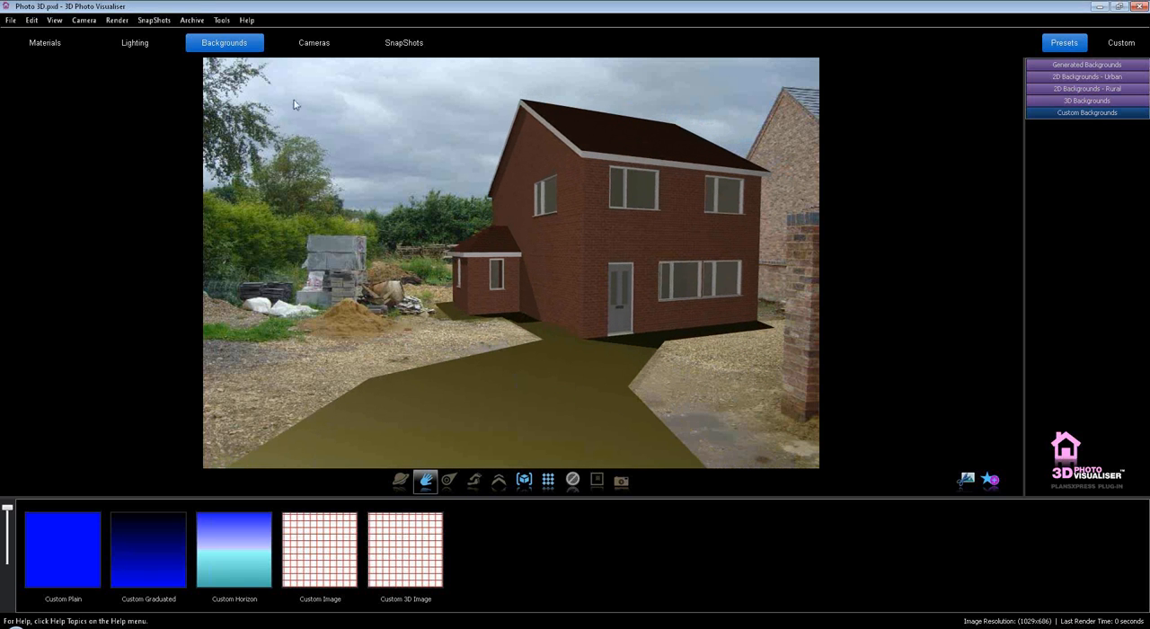
click(313, 43)
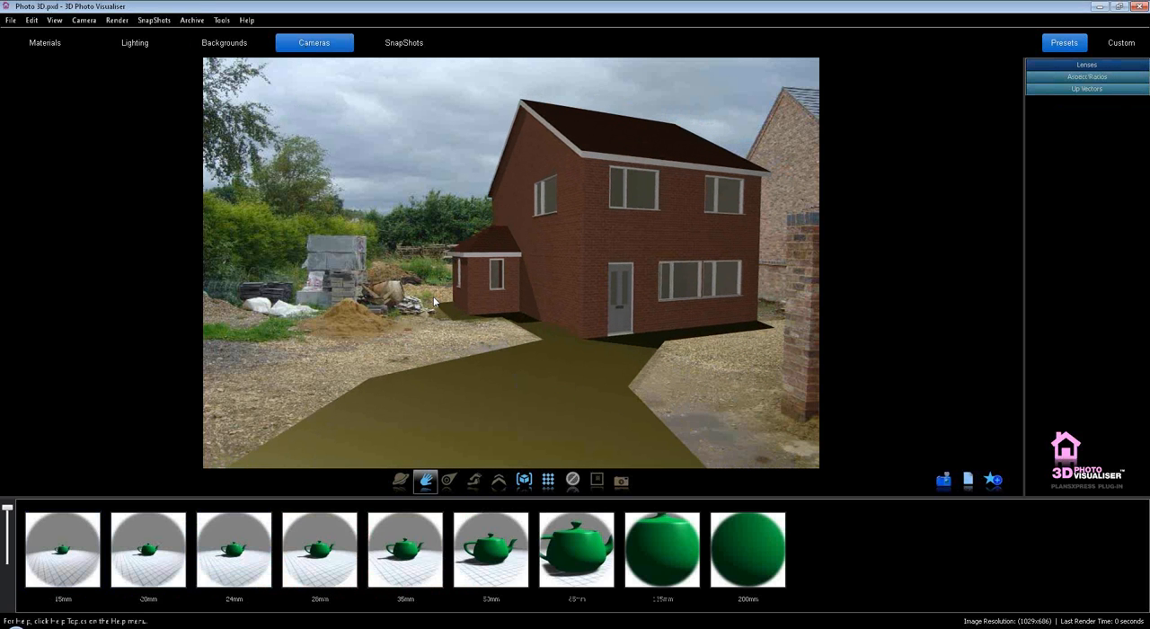
click(661, 549)
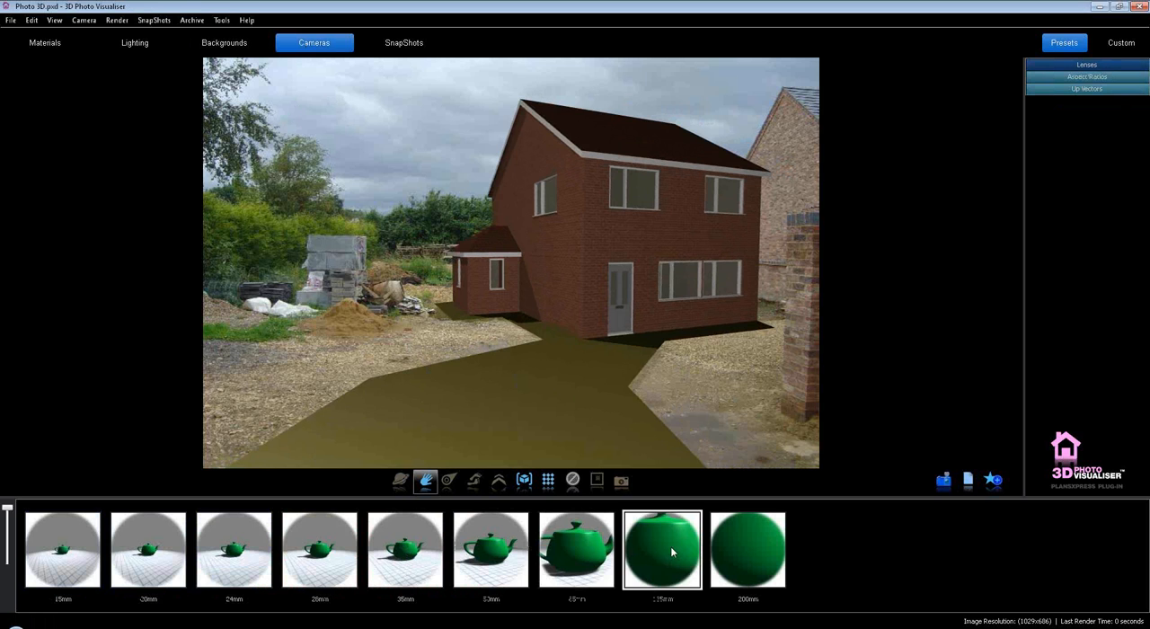
click(147, 550)
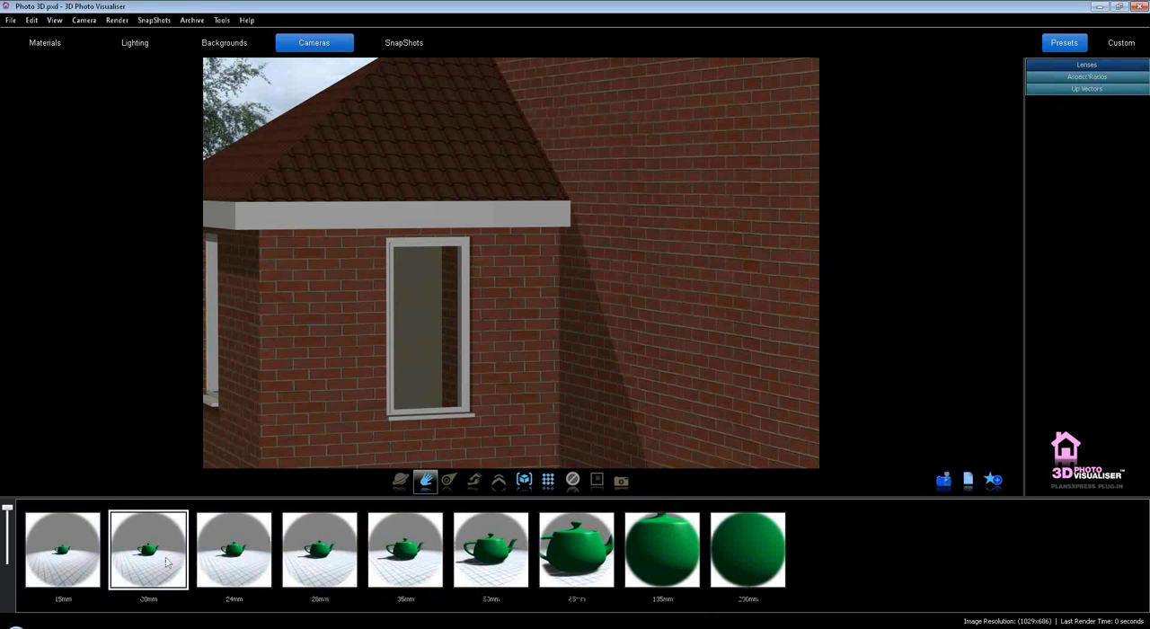
click(491, 553)
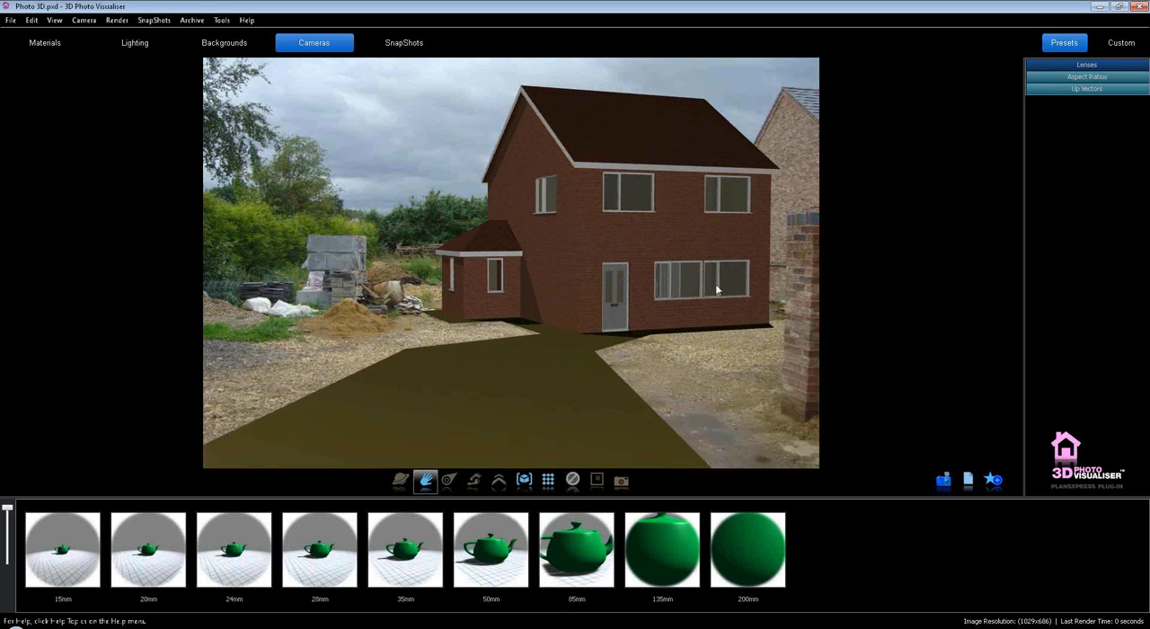
mouse_move(801, 119)
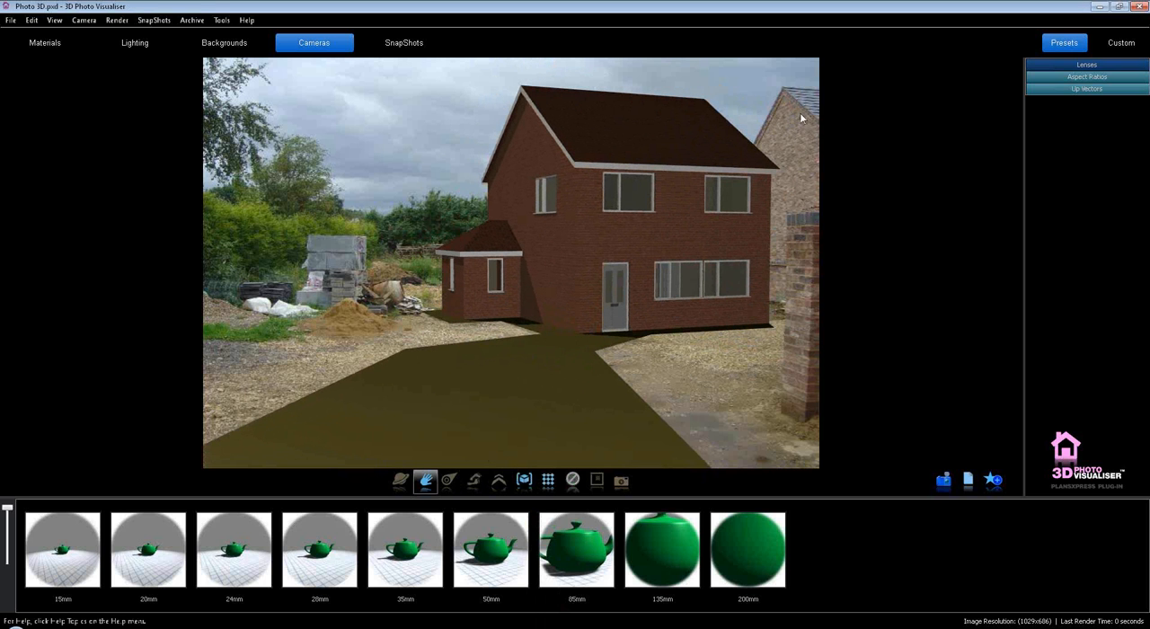
mouse_move(787, 86)
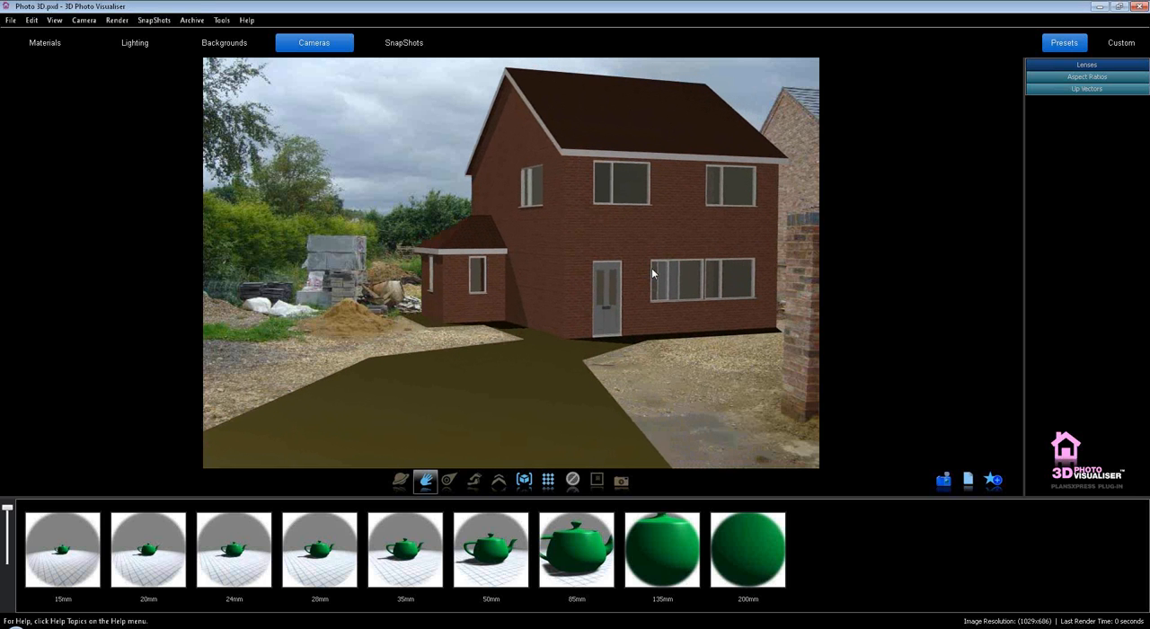
mouse_move(514, 391)
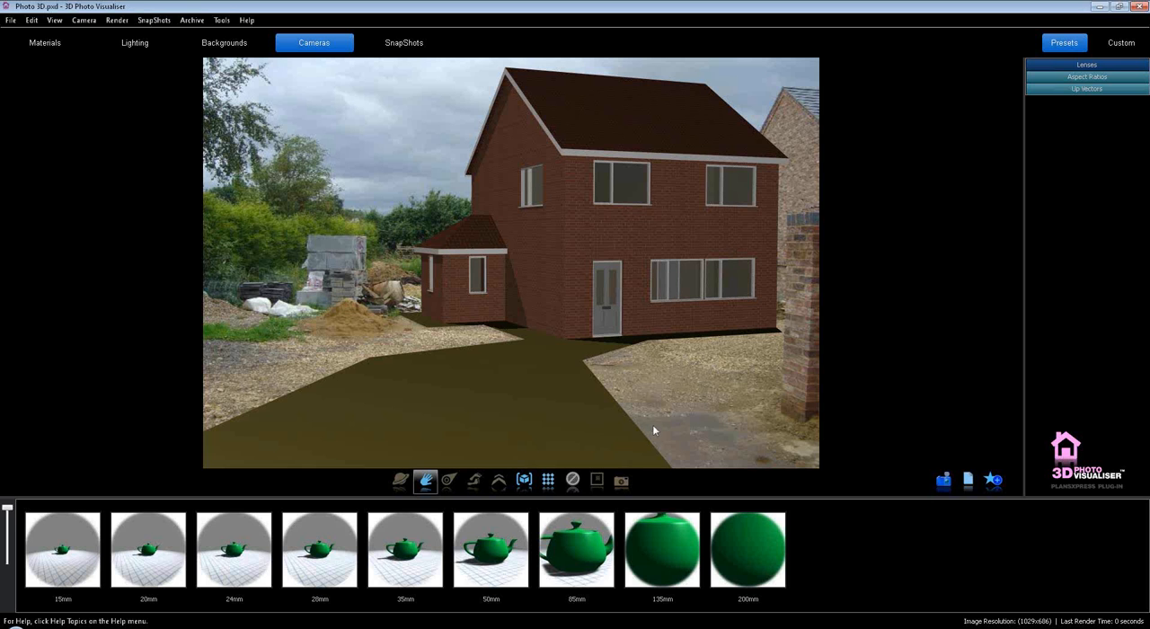
mouse_move(571, 394)
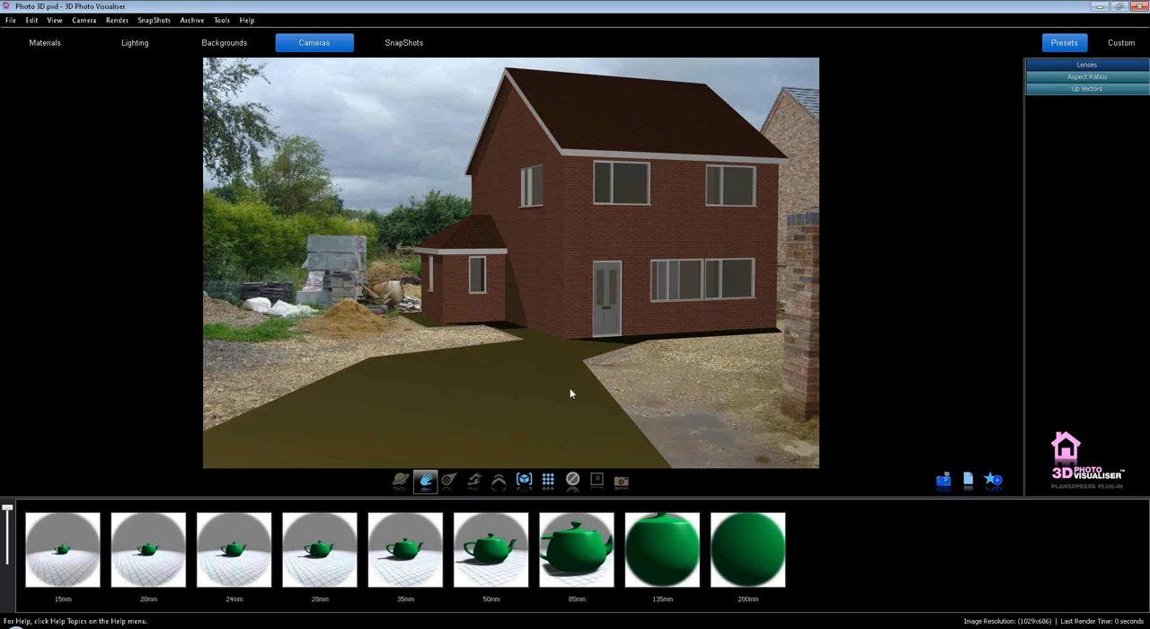
mouse_move(607, 341)
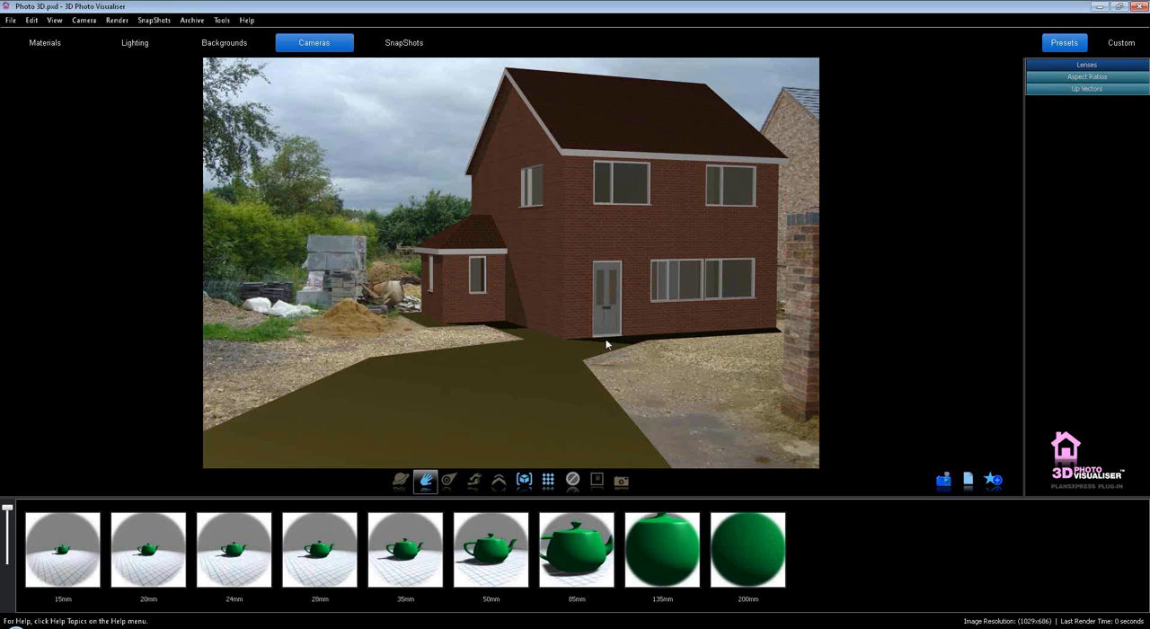
mouse_move(621, 323)
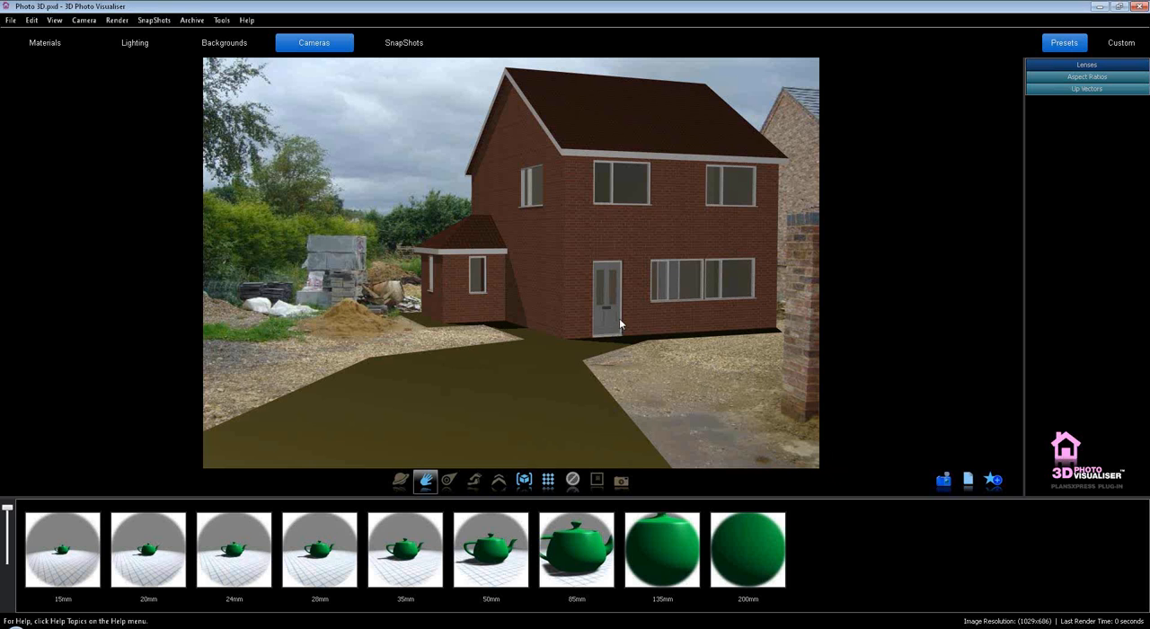
mouse_move(461, 187)
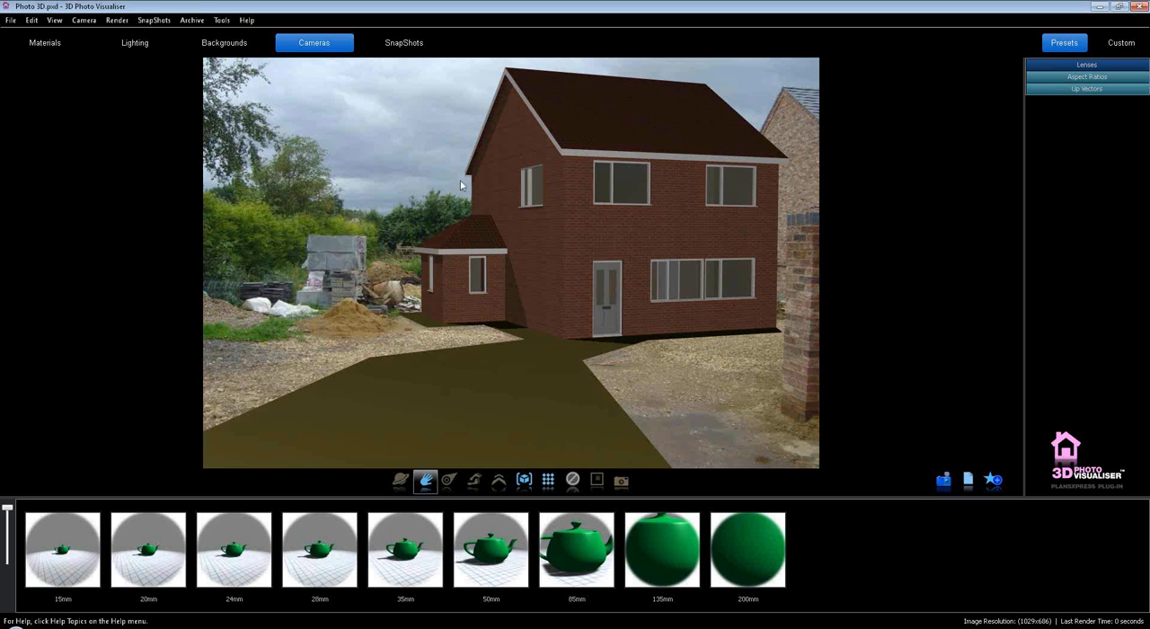
- Apply a pale antique brick from Brick Bonds - Common to the walls and render at high quality
click(43, 43)
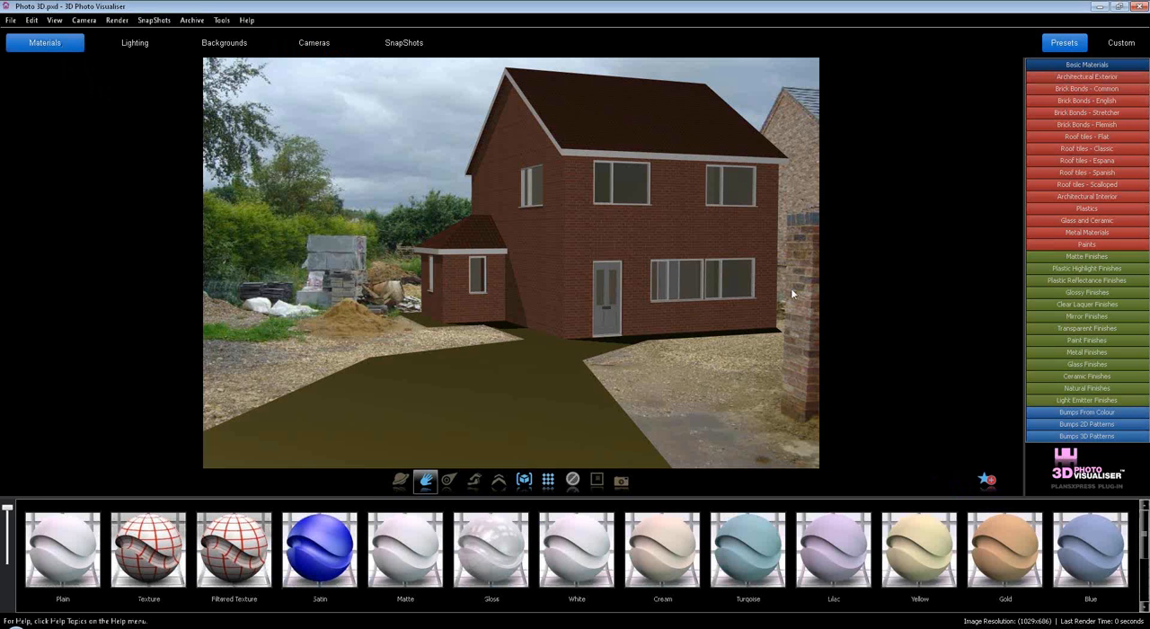
mouse_move(776, 223)
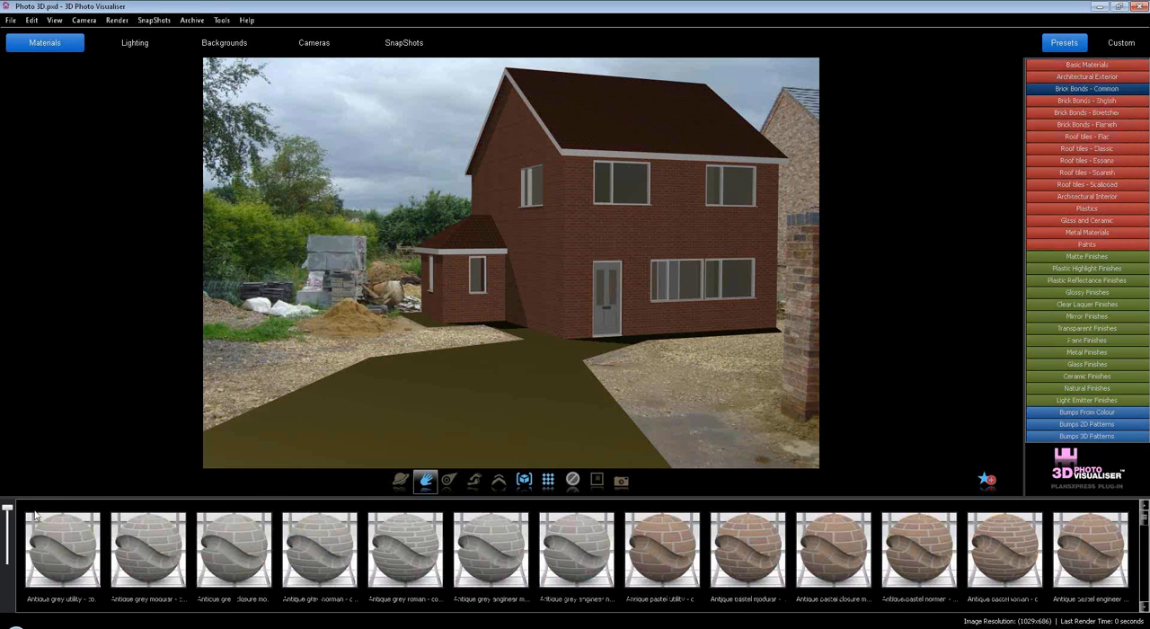
click(1094, 561)
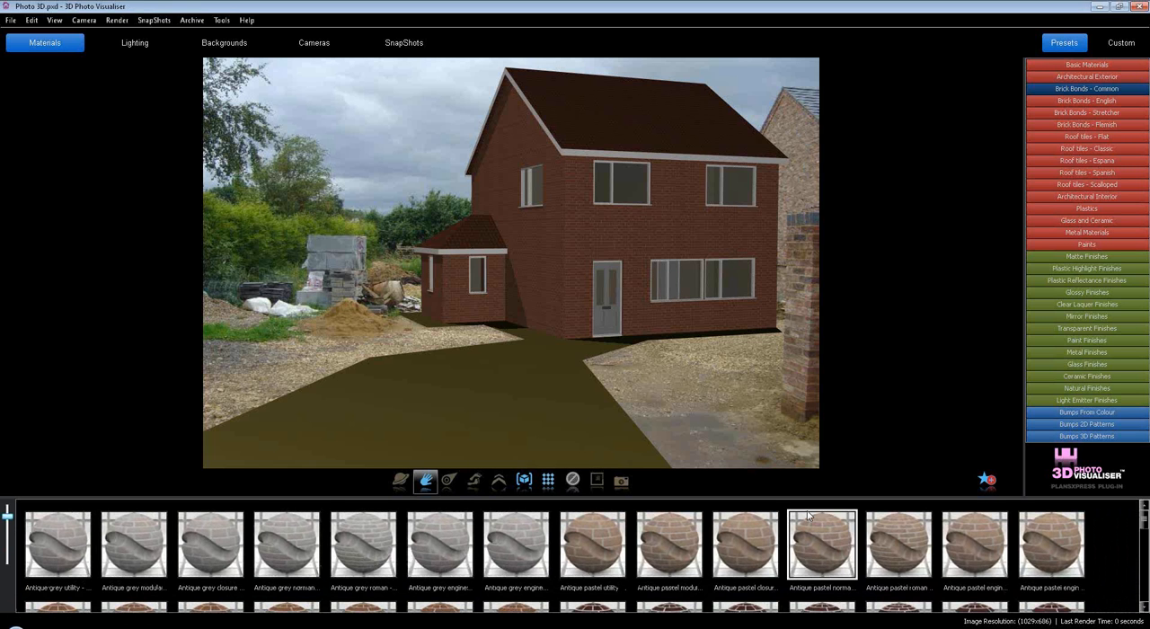
click(748, 553)
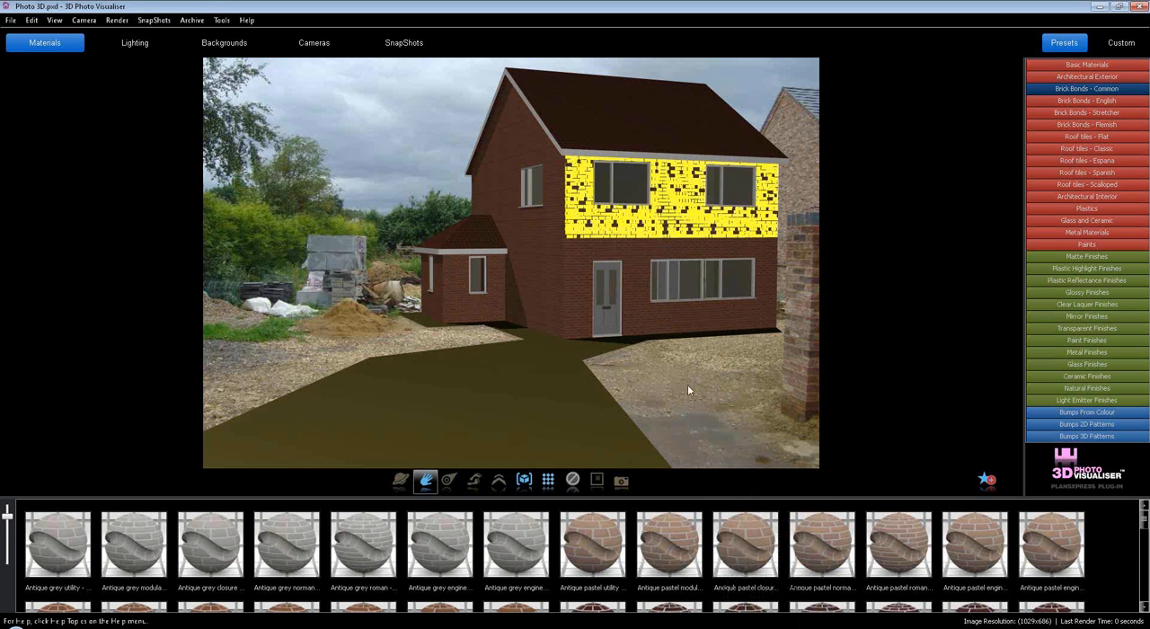
click(748, 550)
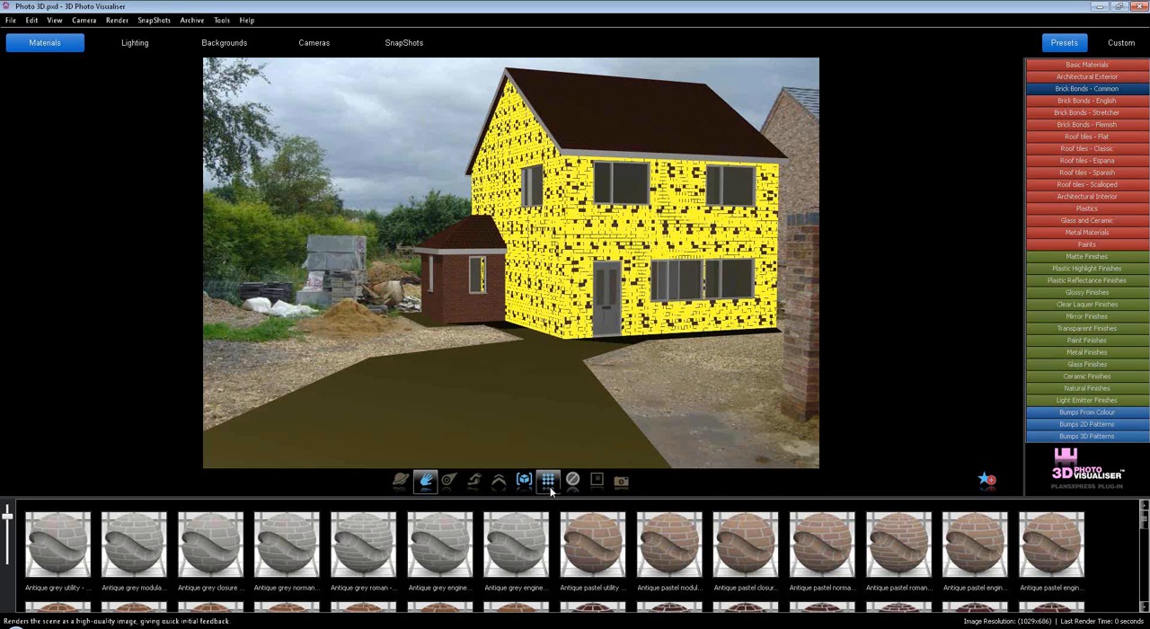
click(546, 480)
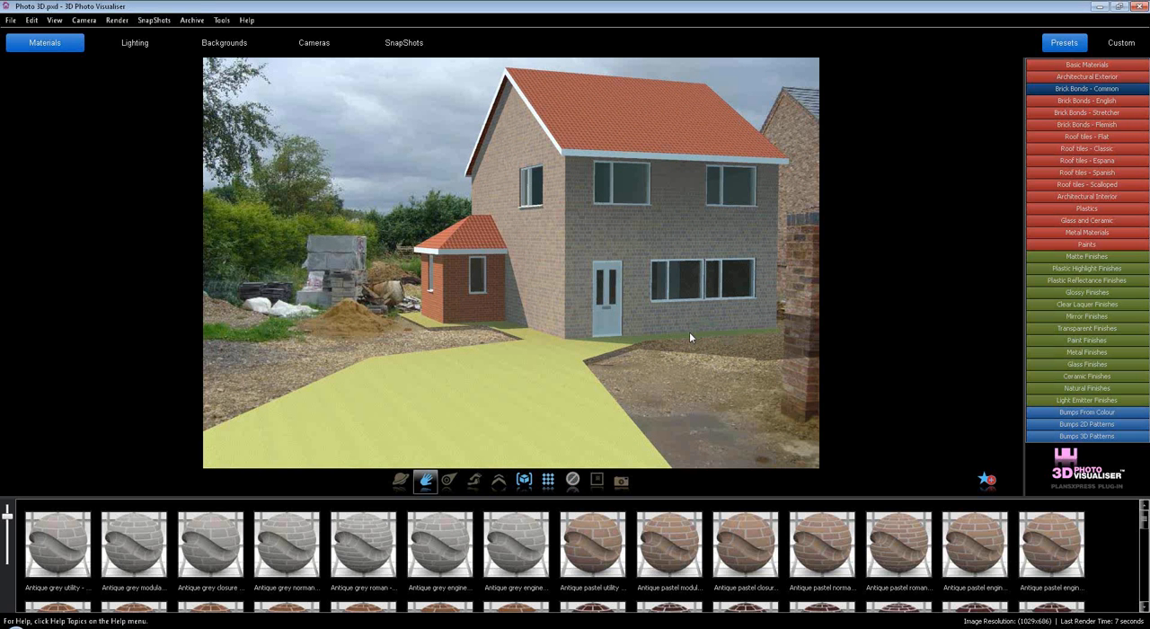
- Drop the brick swatch onto the remaining walls and re-render the scene
click(821, 553)
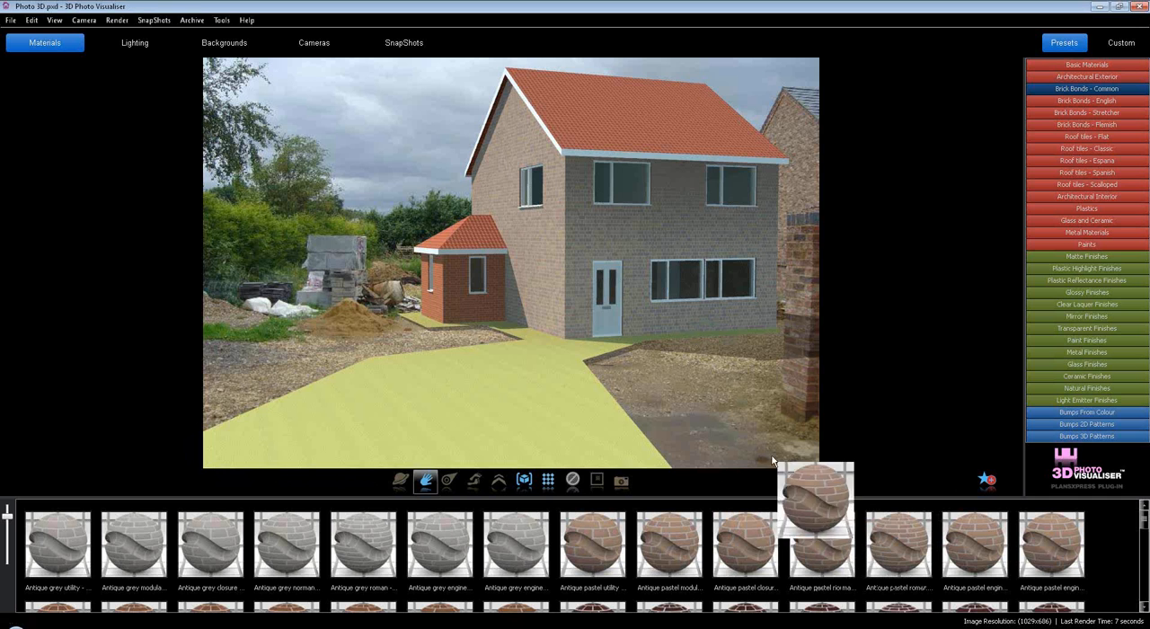
click(823, 546)
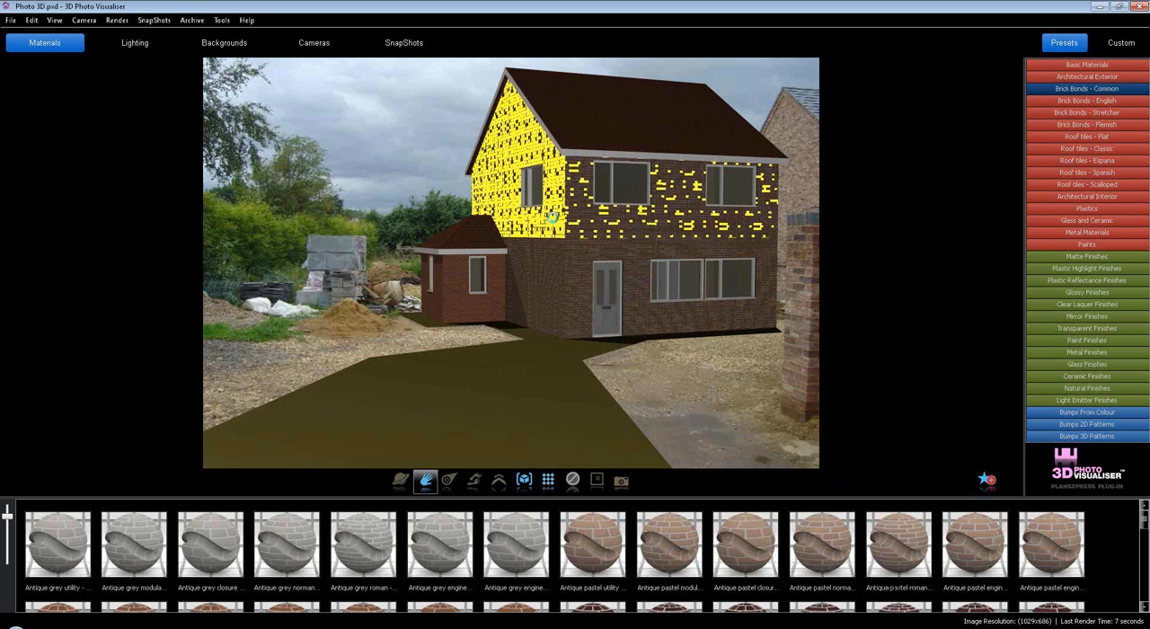
click(834, 557)
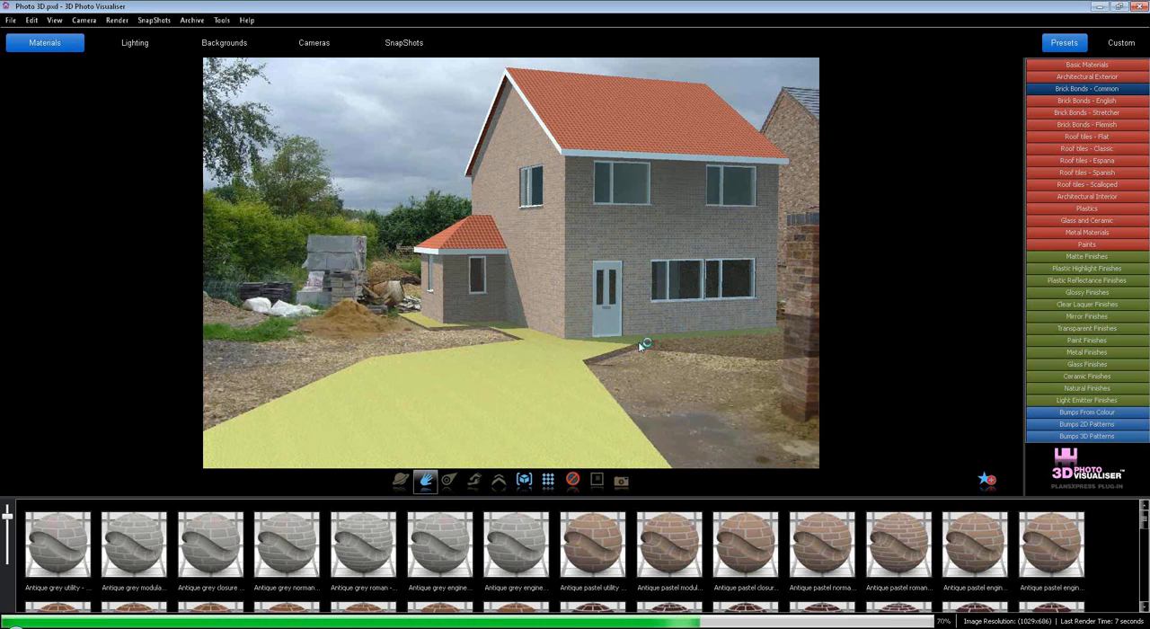
click(1085, 99)
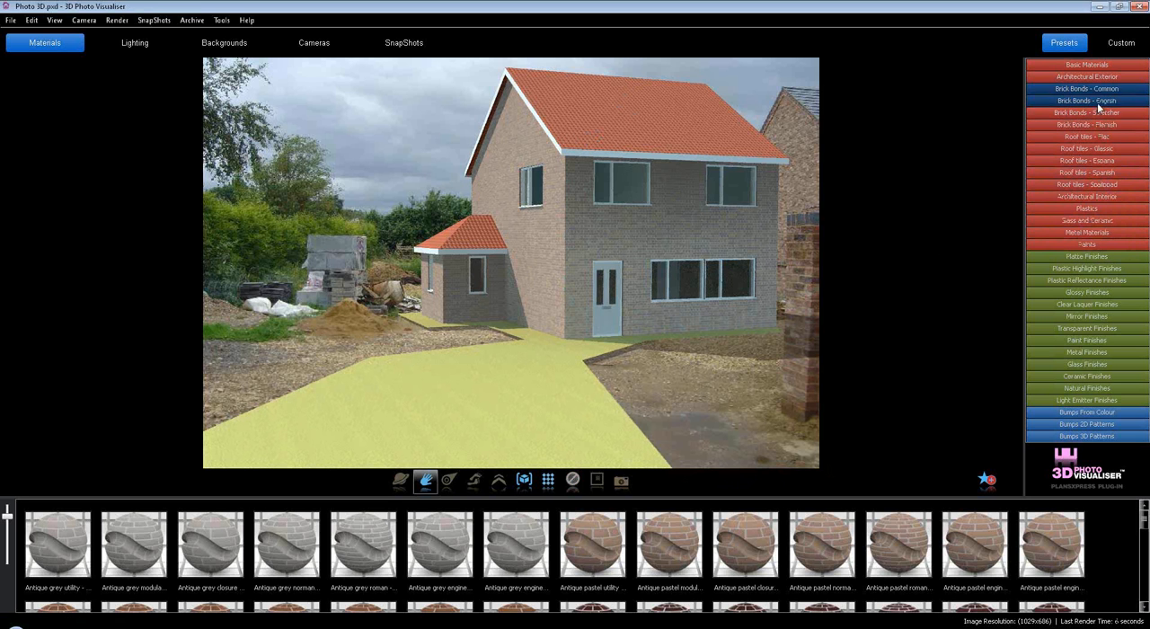
- Apply the Flat - grey swatch from Roof Tiles - Flat to the roof
click(1087, 137)
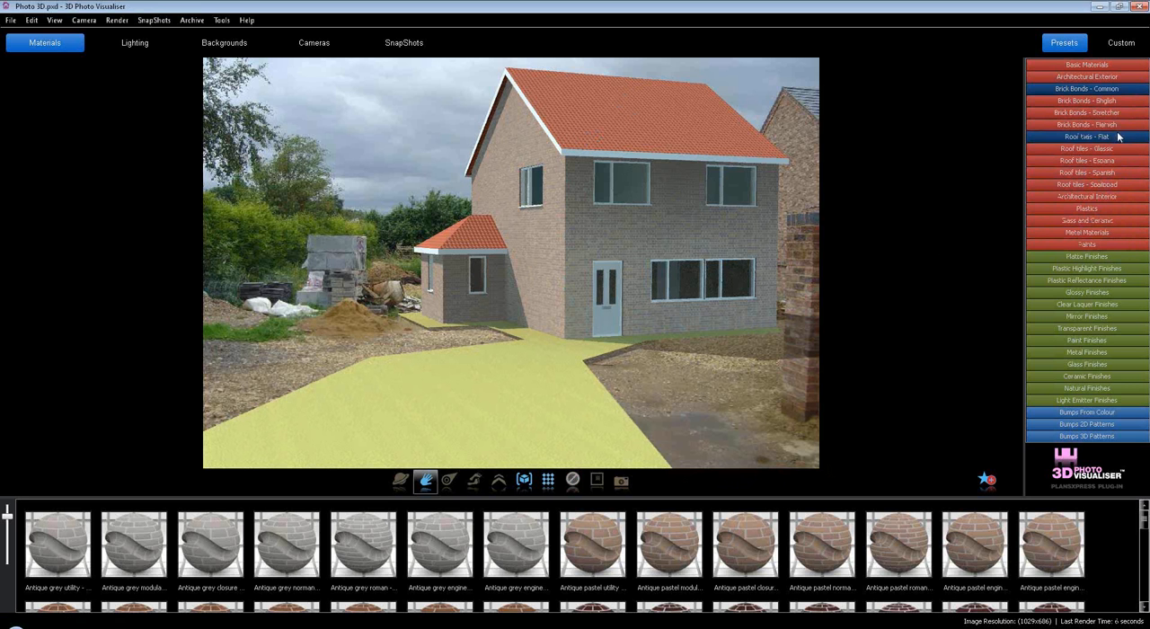
click(1085, 137)
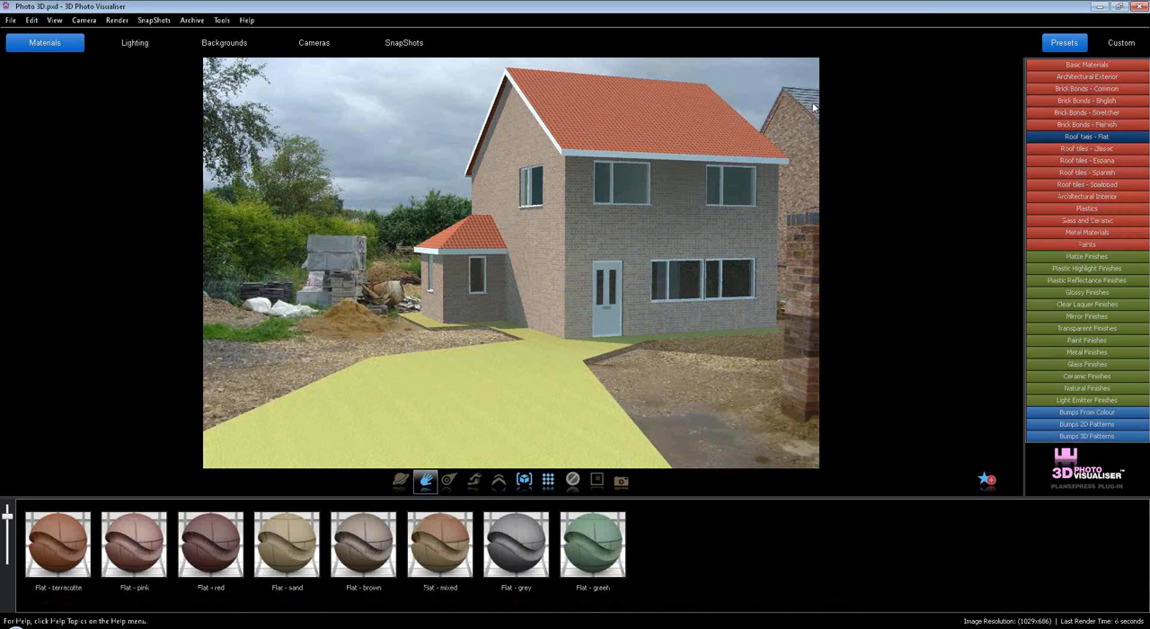
click(516, 546)
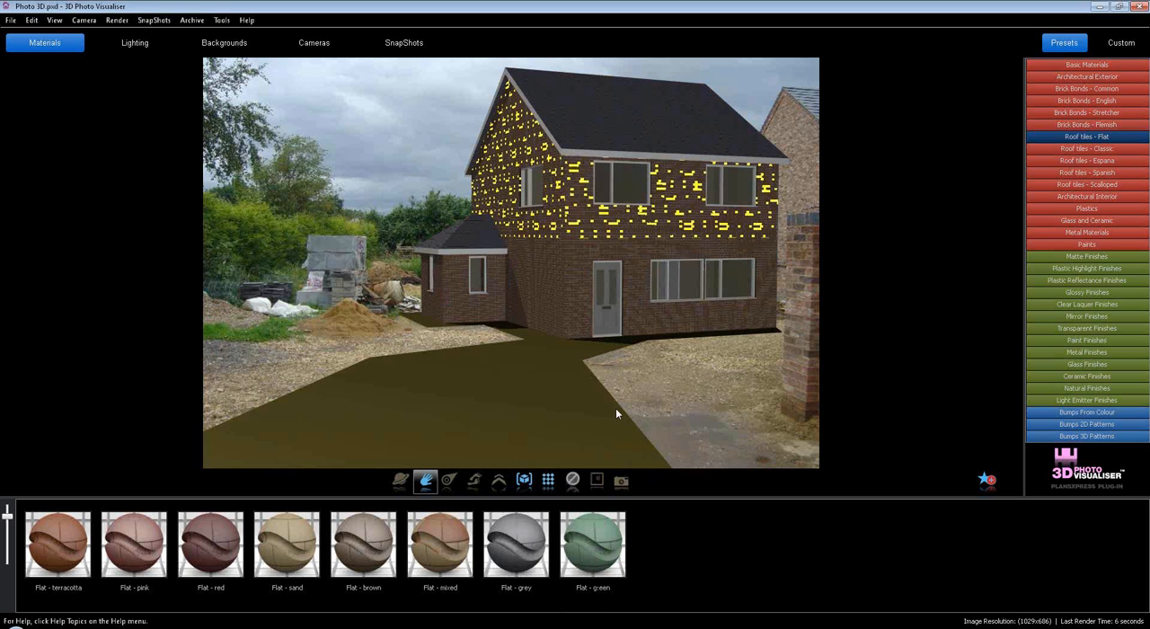
mouse_move(906, 381)
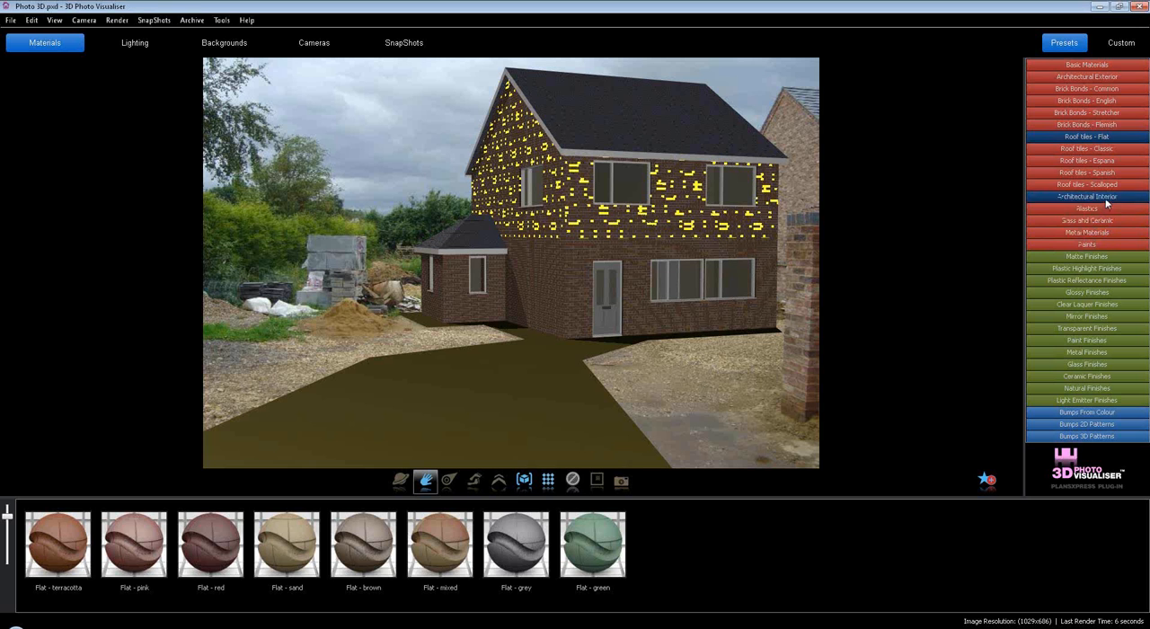
- Lay Grey Asphalt 1 from Architectural Exterior onto the drive and render at high quality
click(1087, 64)
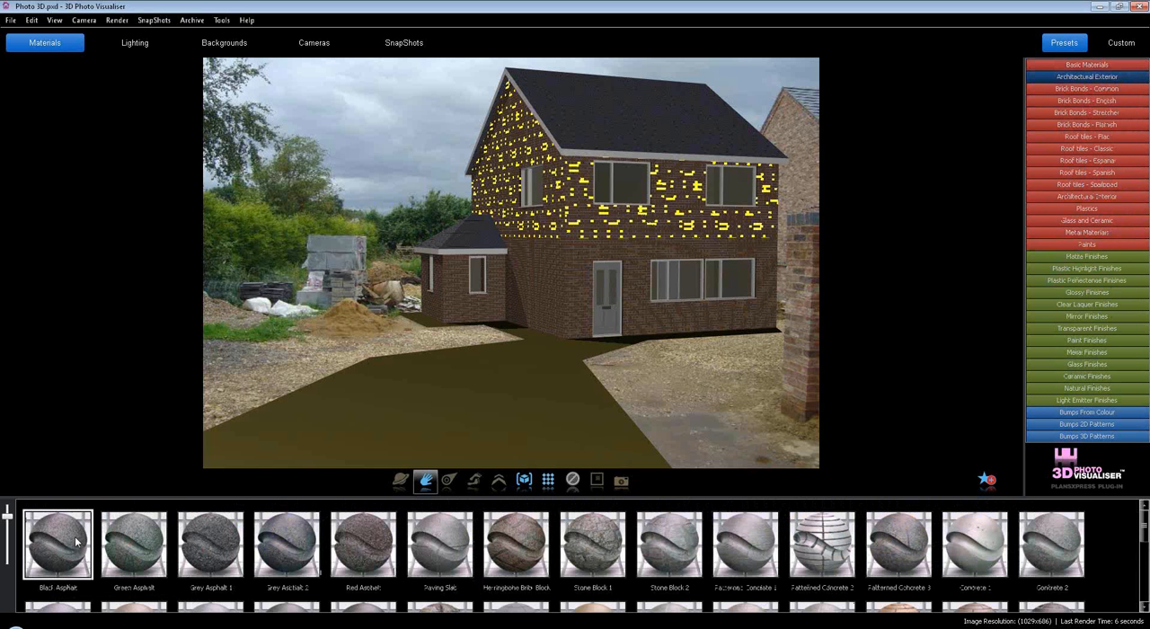
click(211, 553)
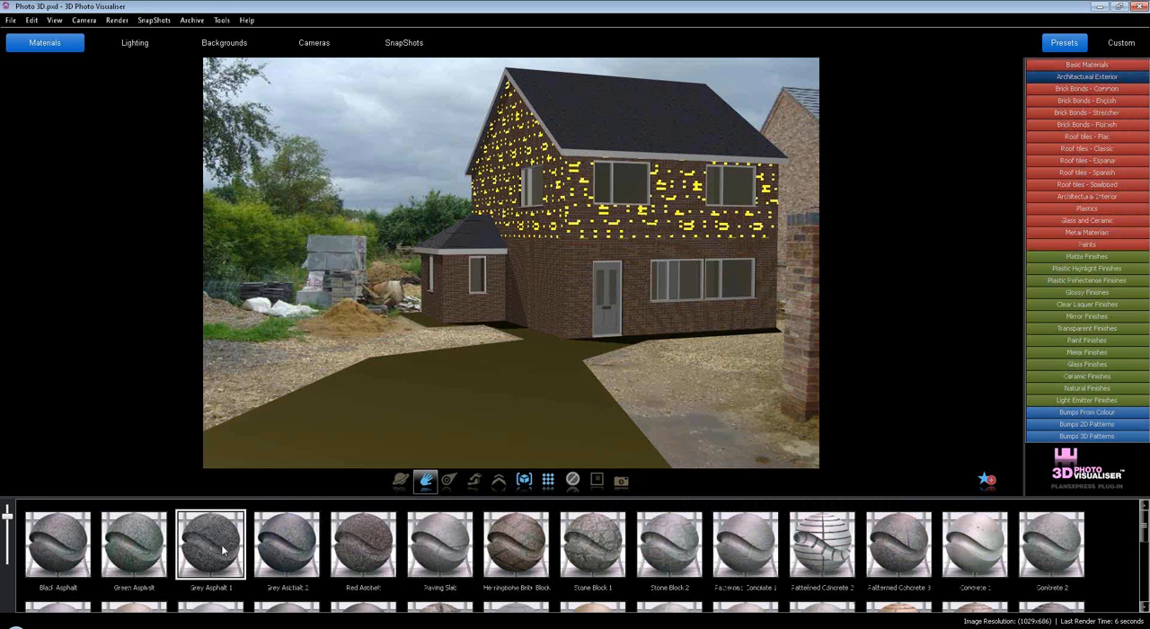
drag(211, 543, 428, 471)
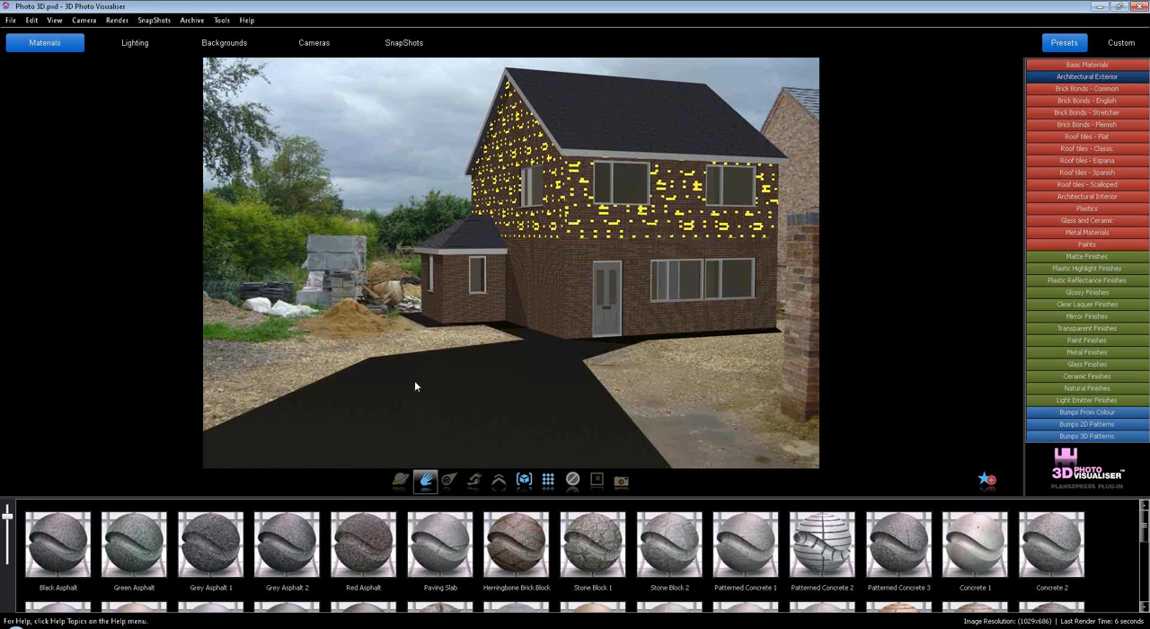
mouse_move(424, 387)
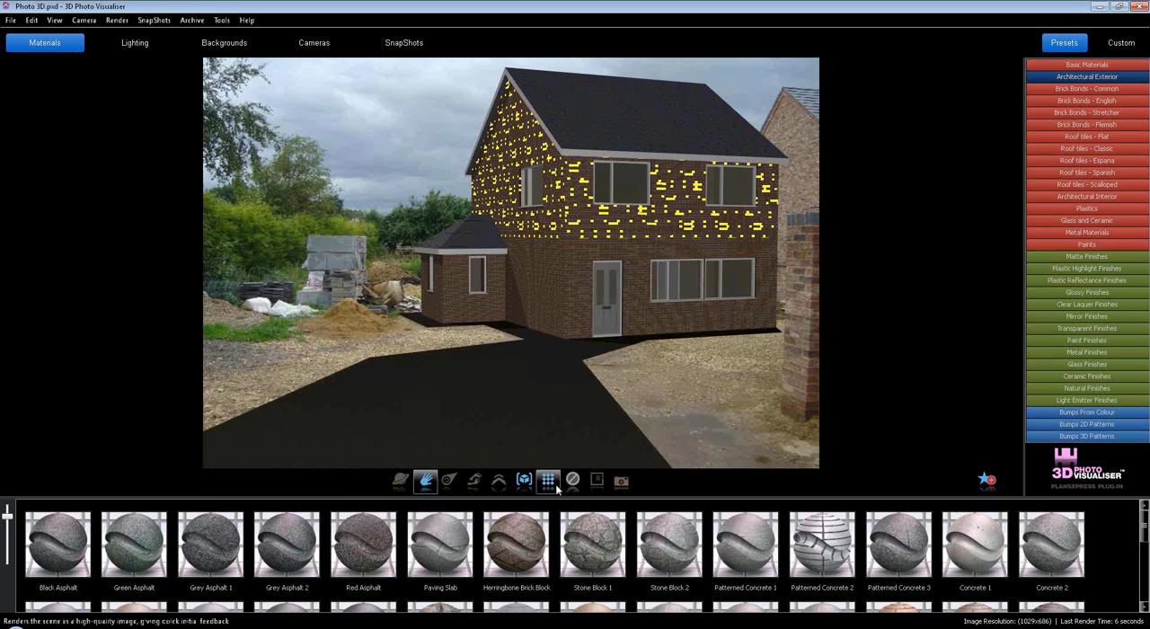
click(571, 480)
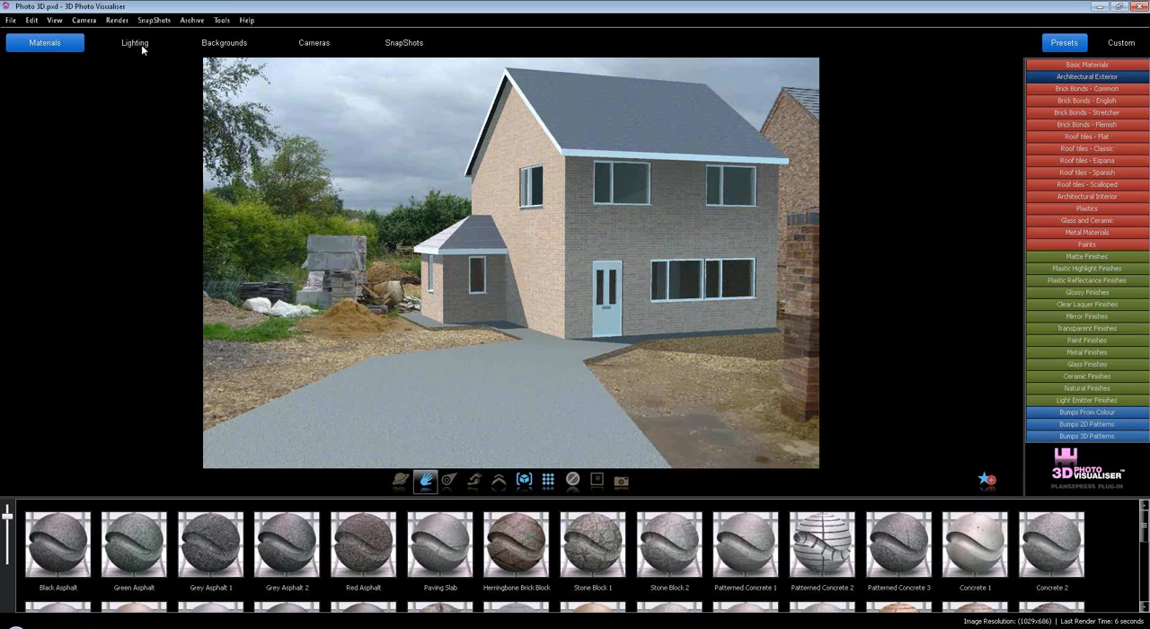
- Adjust the Sun Altitude and Sun Azimuth sliders in the Lighting settings
click(137, 43)
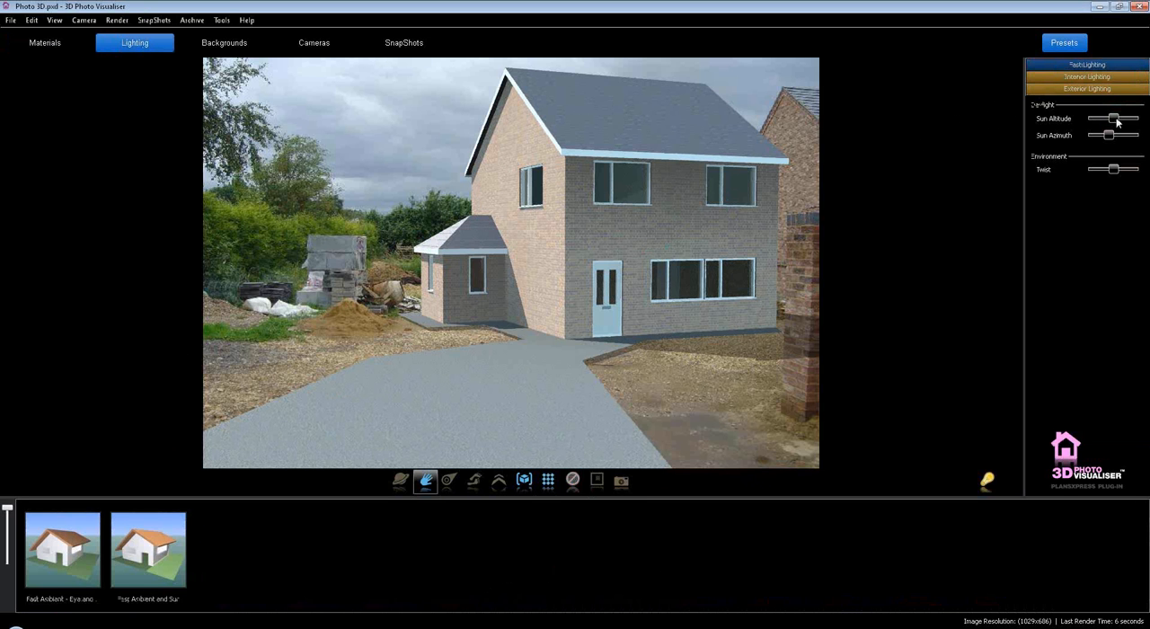
drag(1115, 119, 1094, 119)
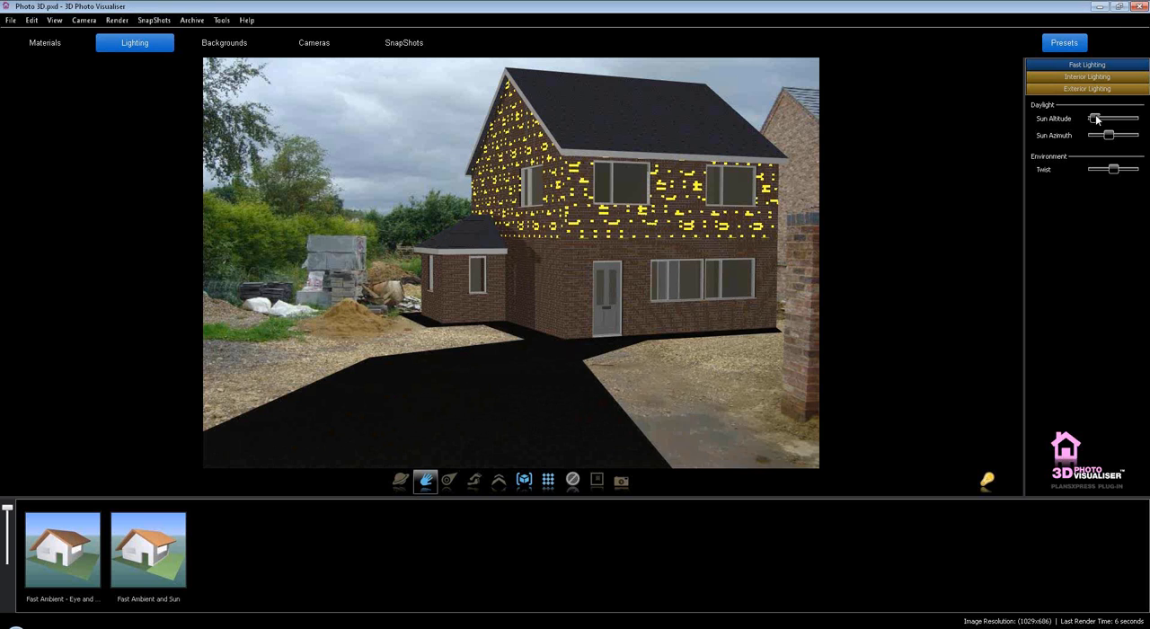
drag(1096, 118, 1119, 119)
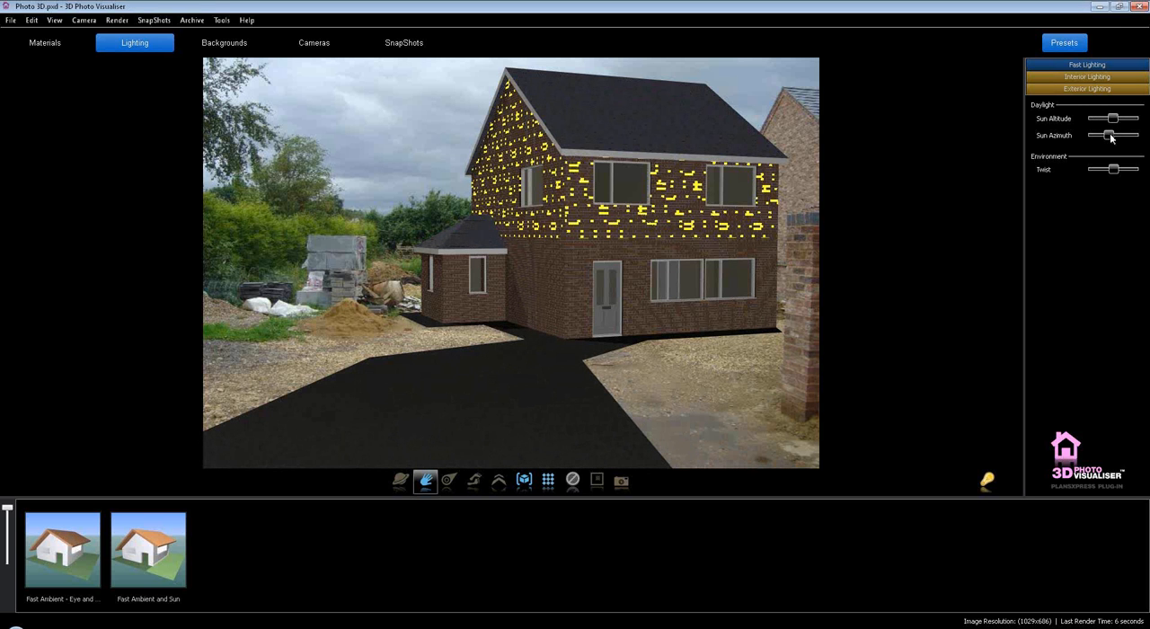
drag(1107, 134, 1118, 135)
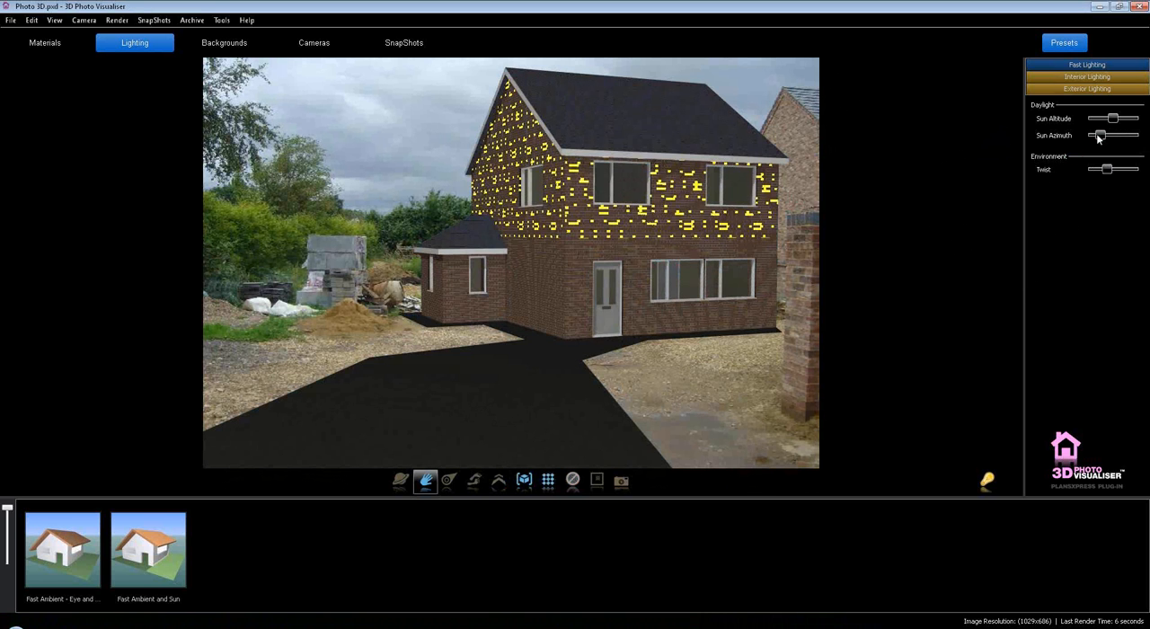
drag(1114, 119, 1105, 119)
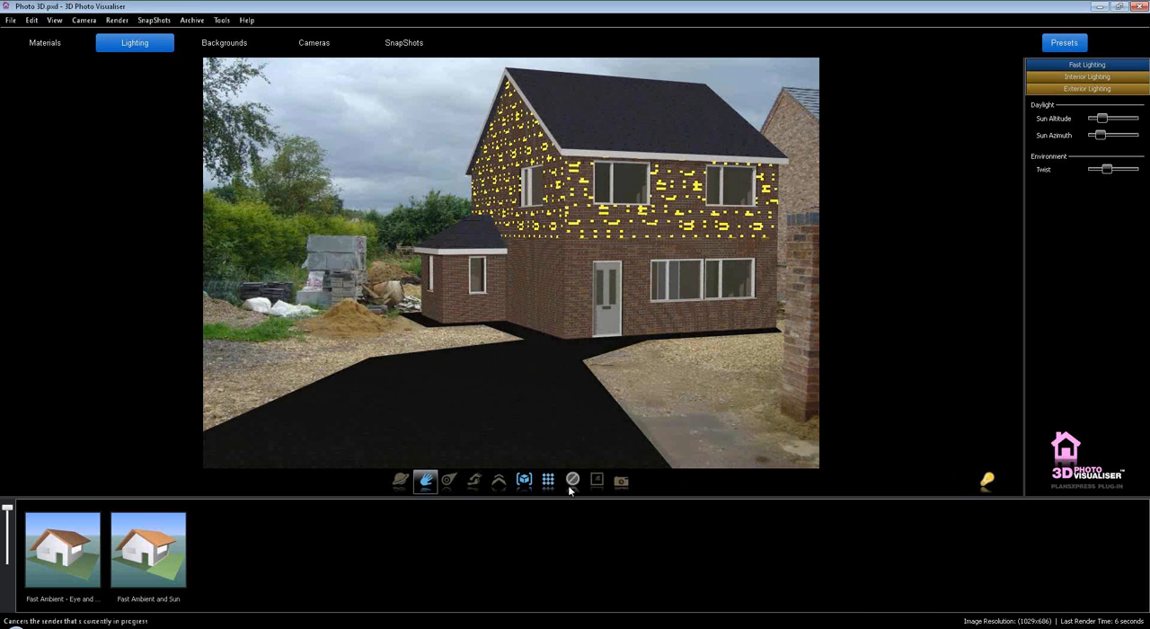
- Render the scene with the new daylight and tweak the sun azimuth again
click(546, 480)
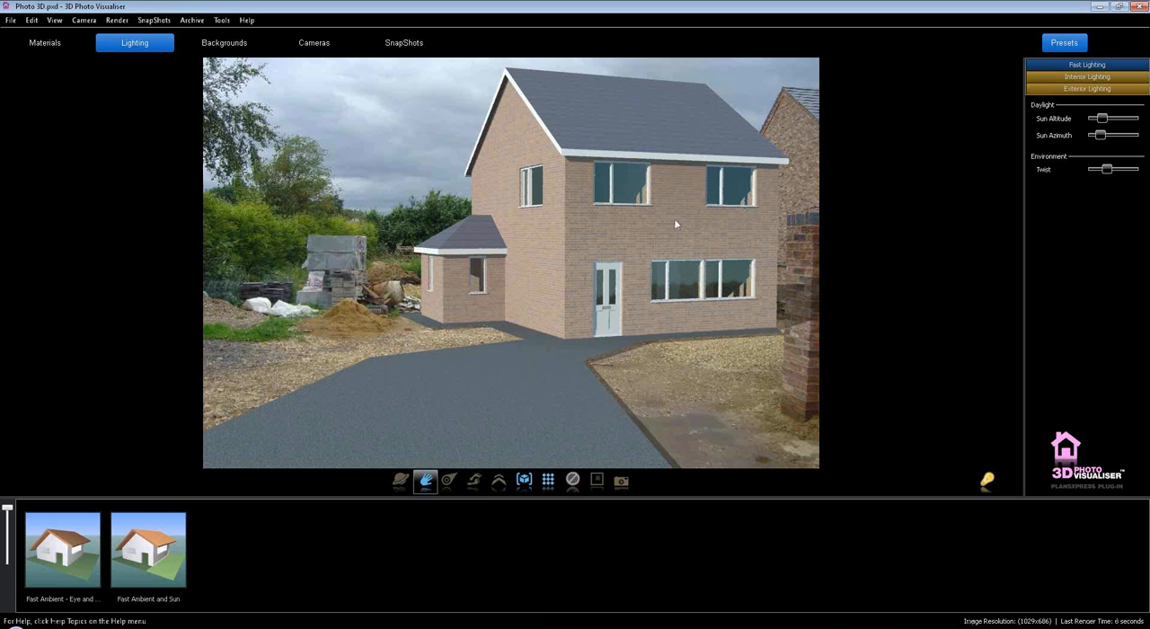
mouse_move(781, 316)
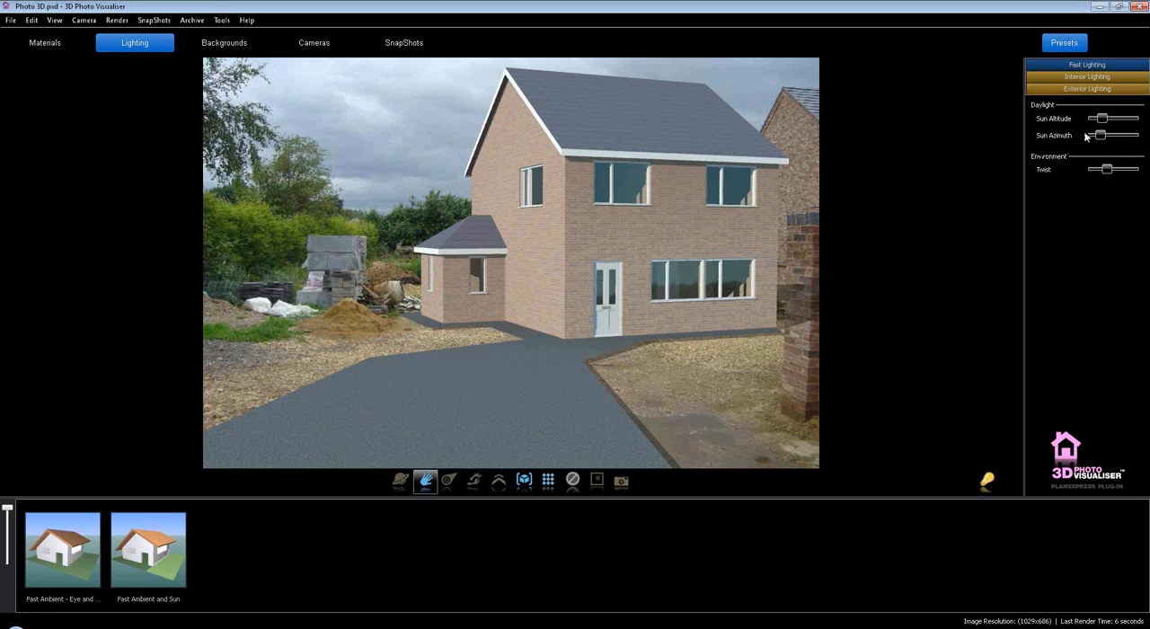
drag(1098, 135, 1121, 135)
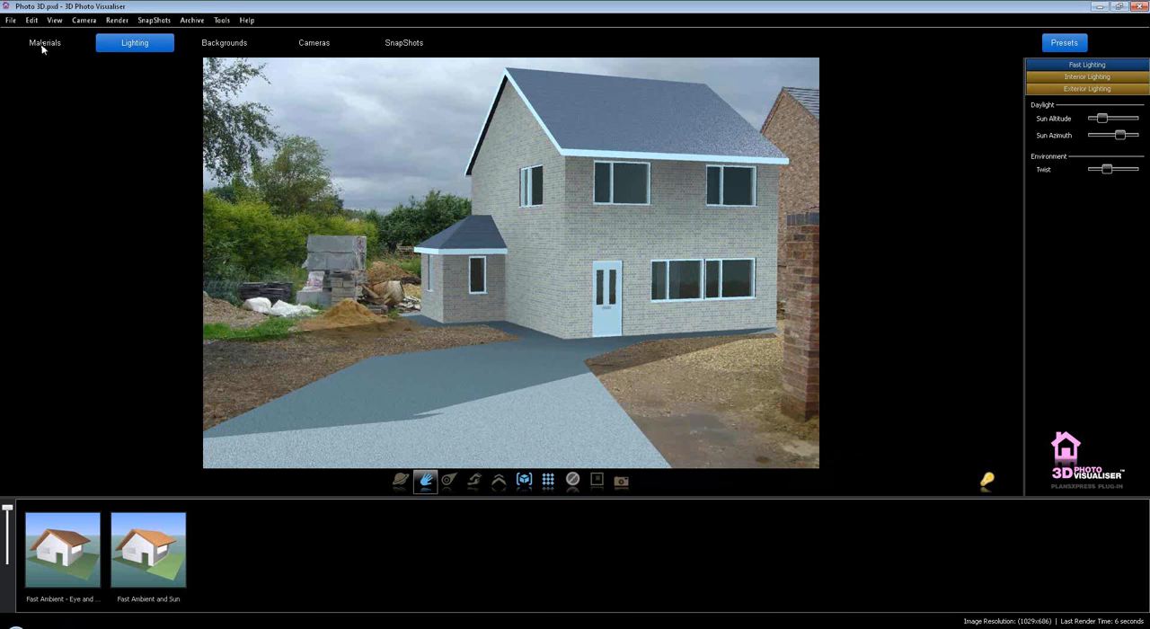
- Apply a brown brick from Brick Bonds - Common to the house walls
click(43, 43)
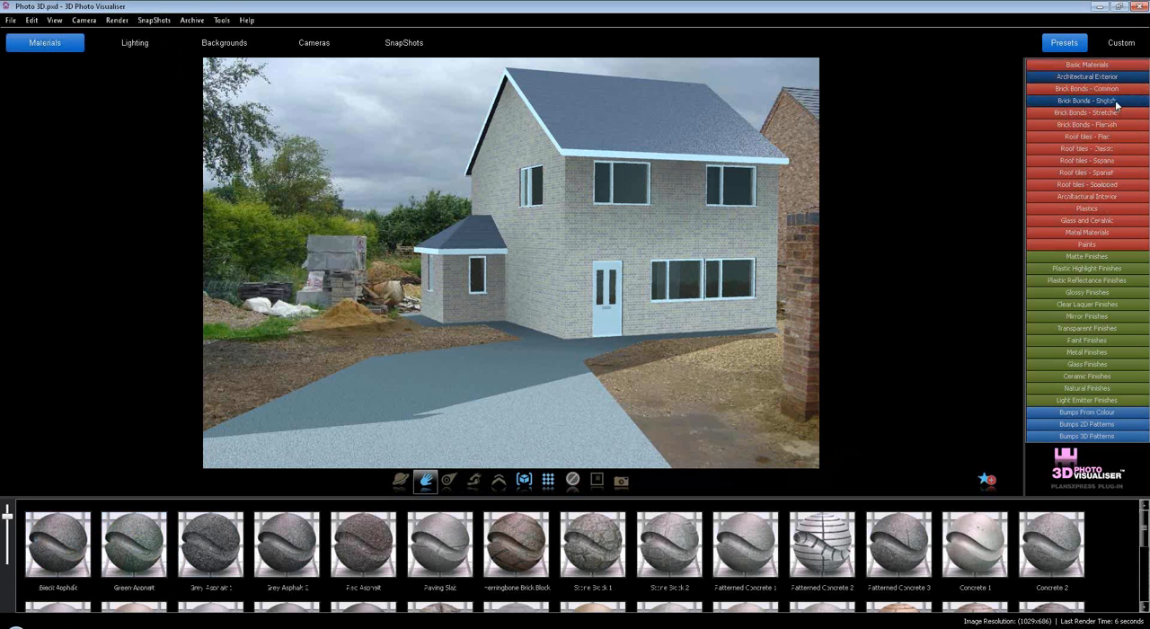
click(1085, 88)
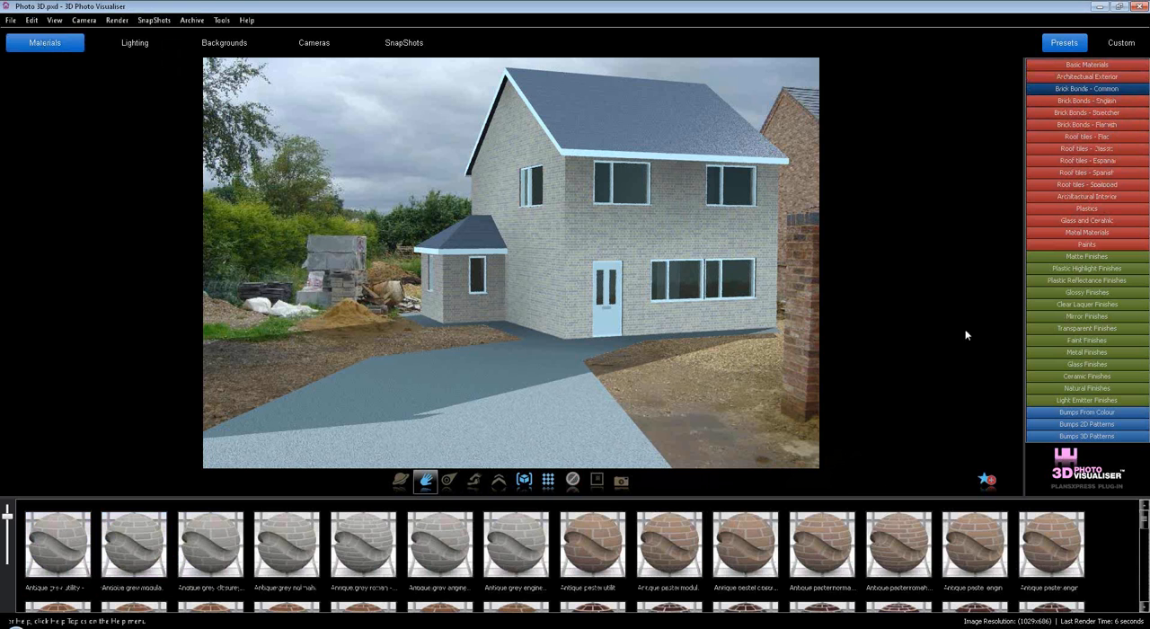
click(210, 551)
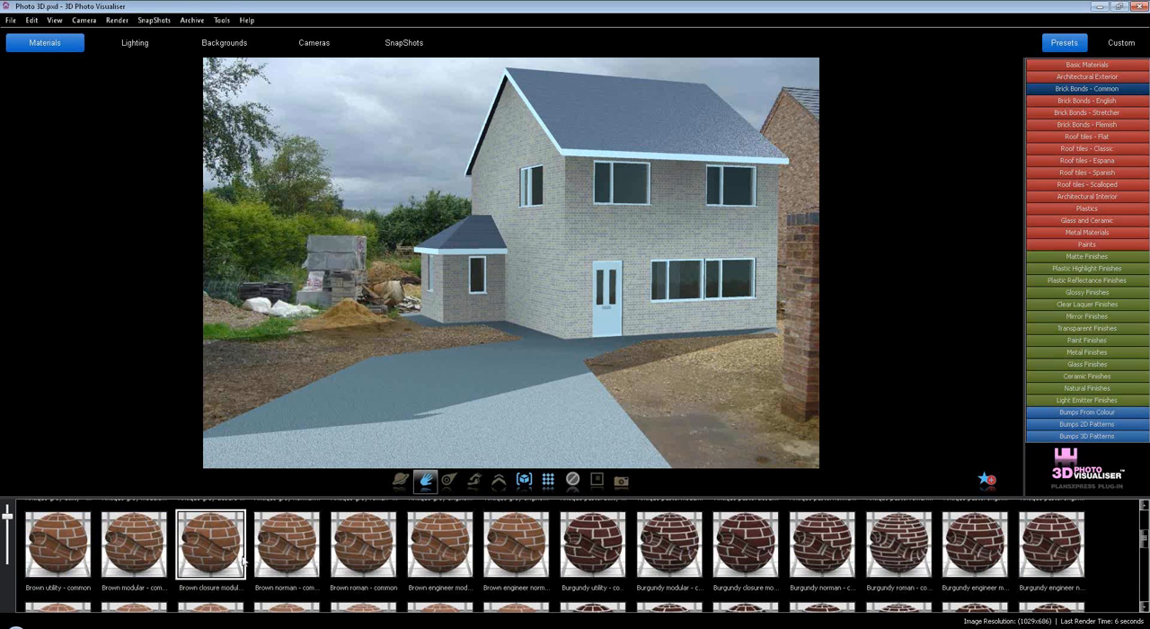
click(57, 546)
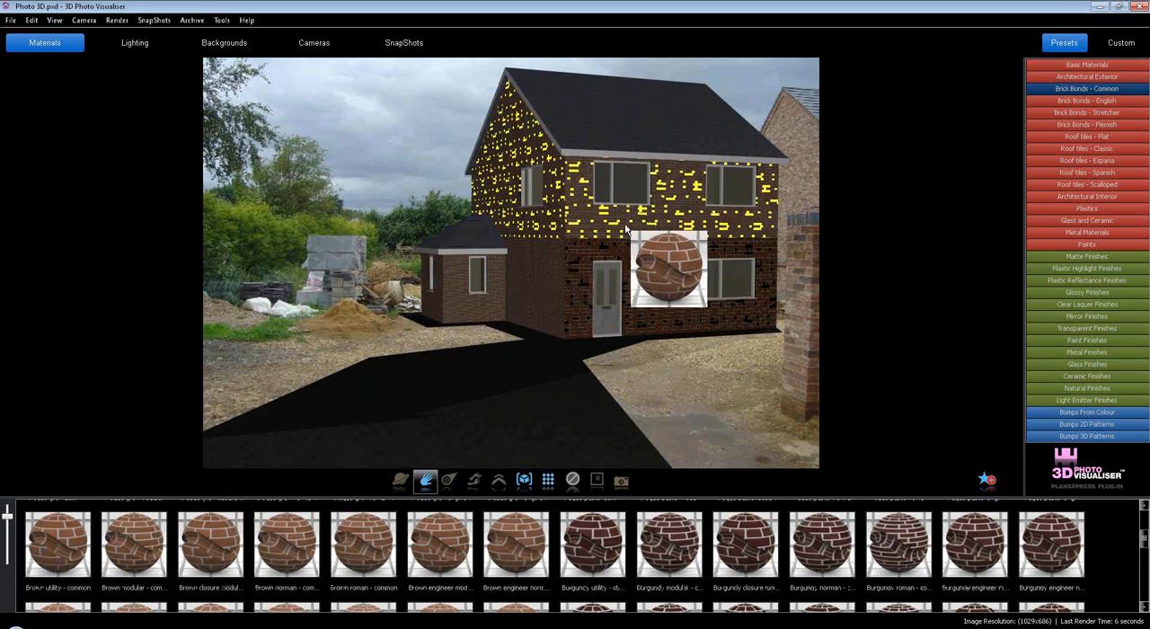
click(57, 549)
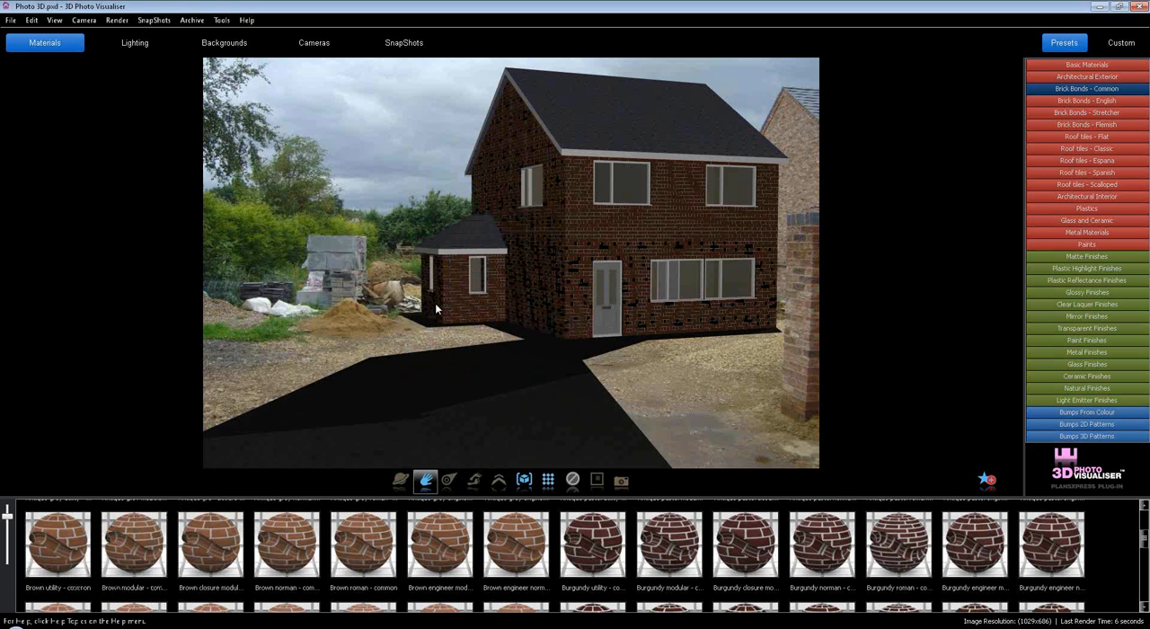
- Re-render the house showing the new red-brown brick walls
click(545, 482)
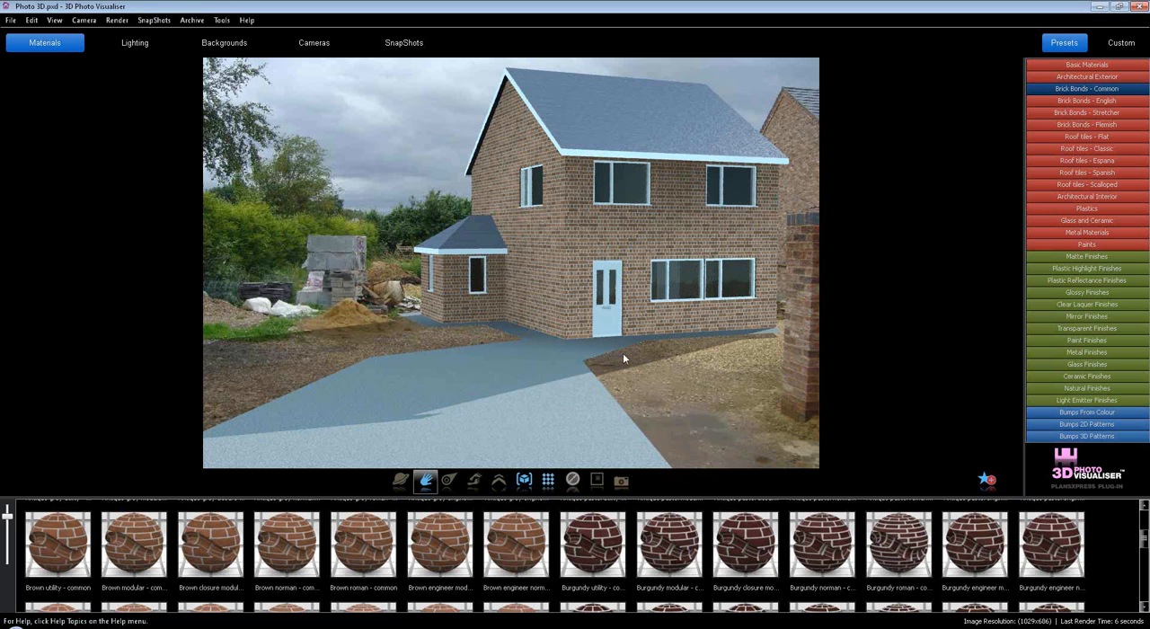
mouse_move(629, 327)
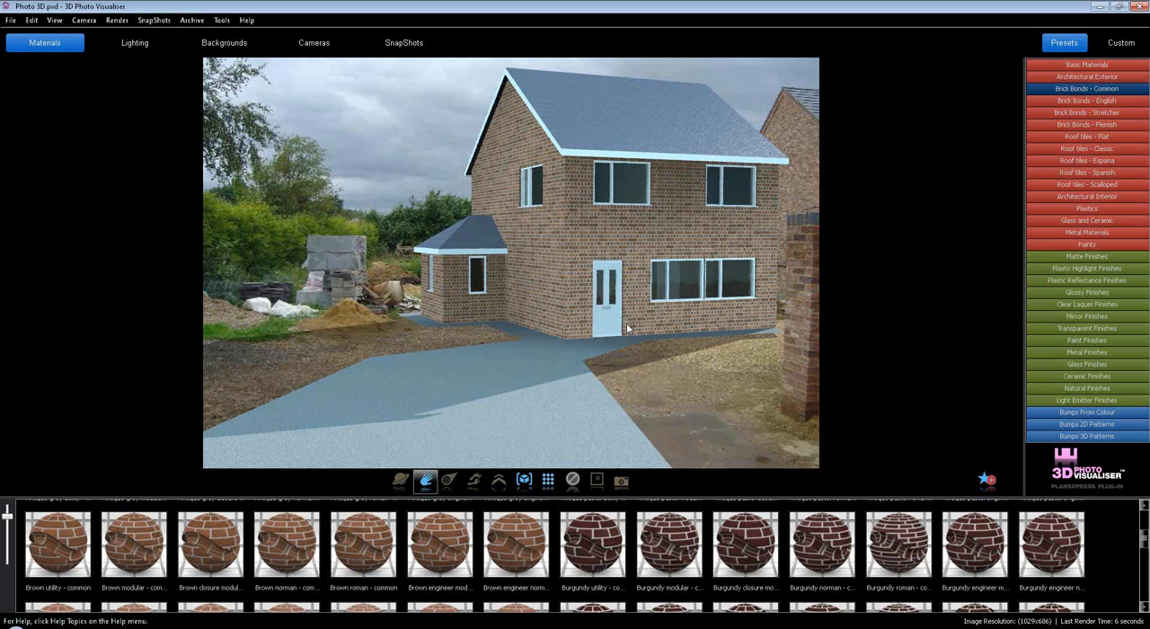
click(408, 44)
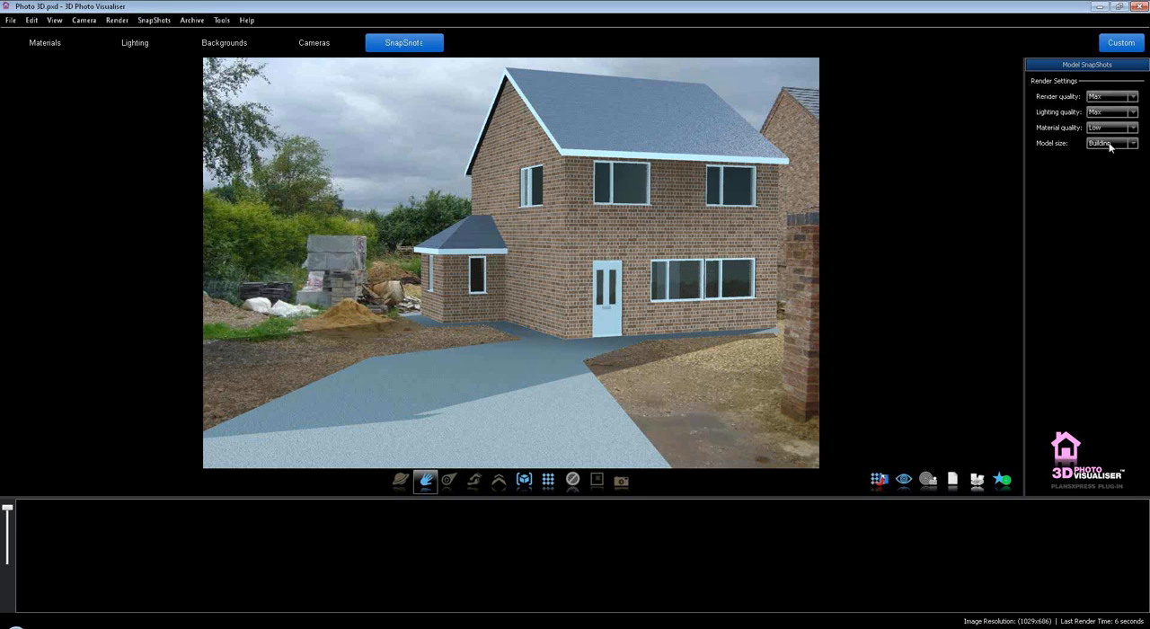
- Choose the model size for the snapshot and start the final photorealistic render
click(1132, 143)
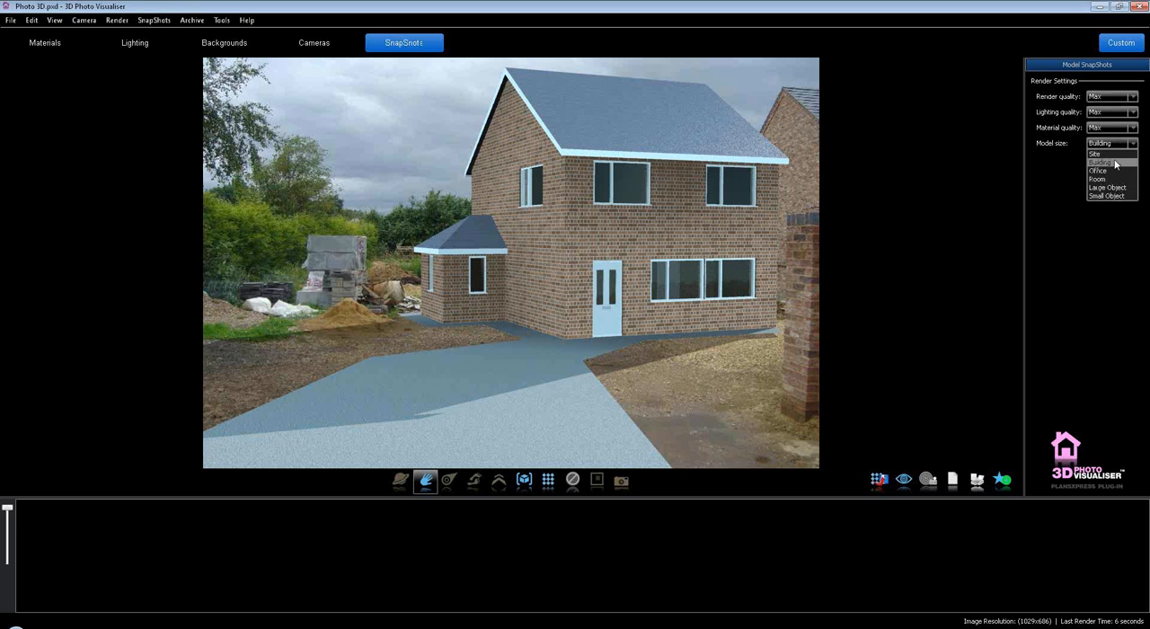
click(1103, 161)
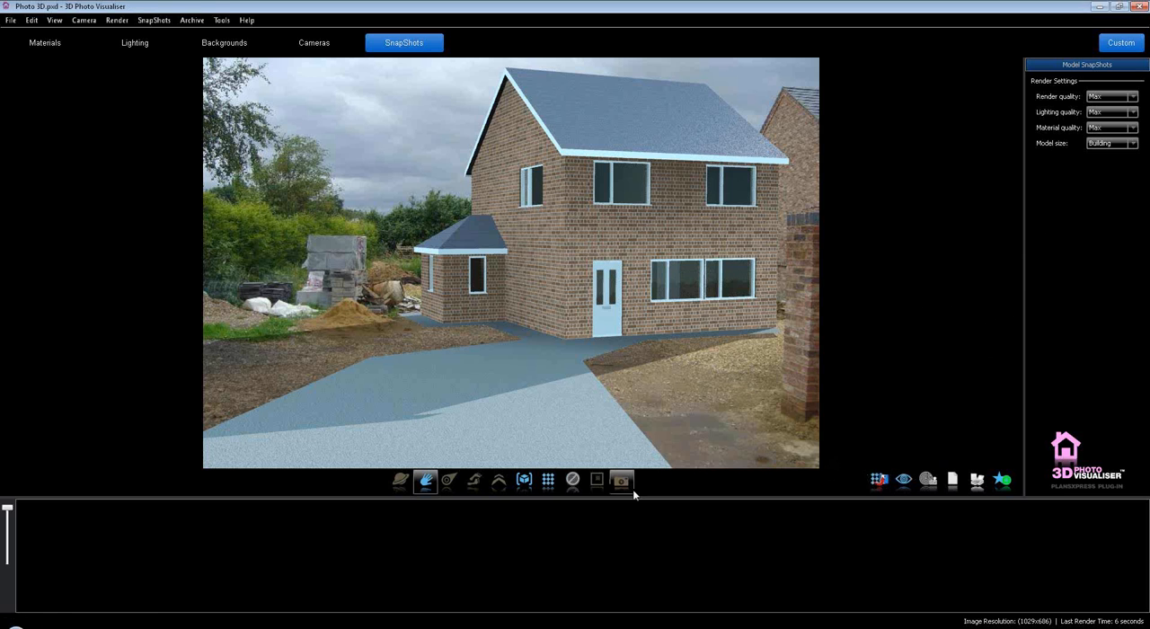
click(548, 479)
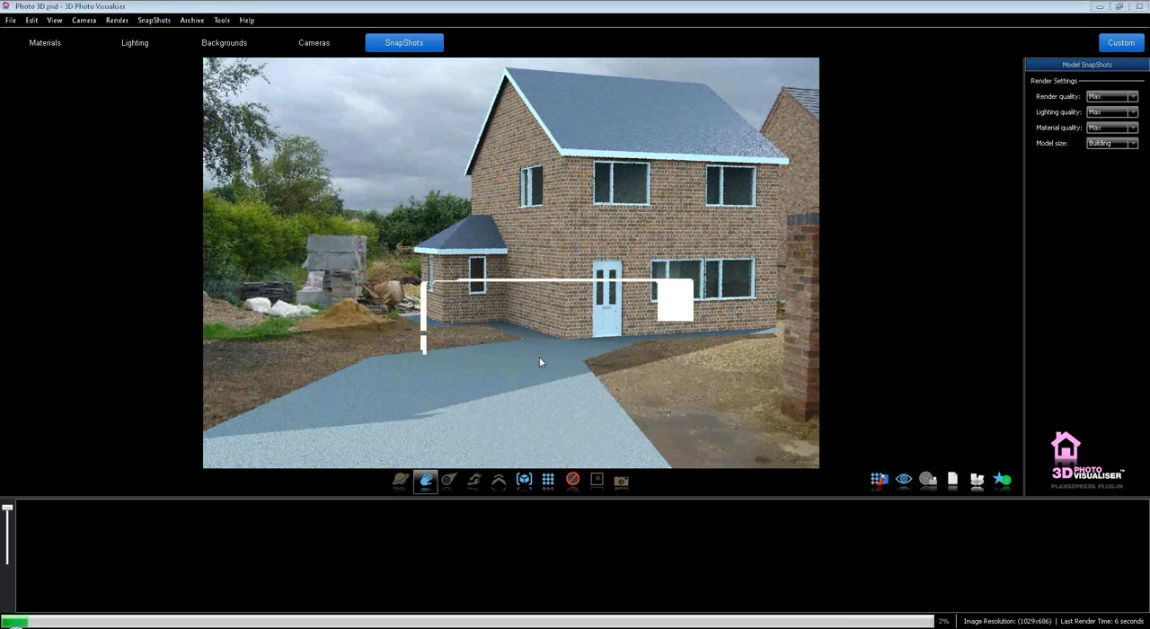
mouse_move(571, 358)
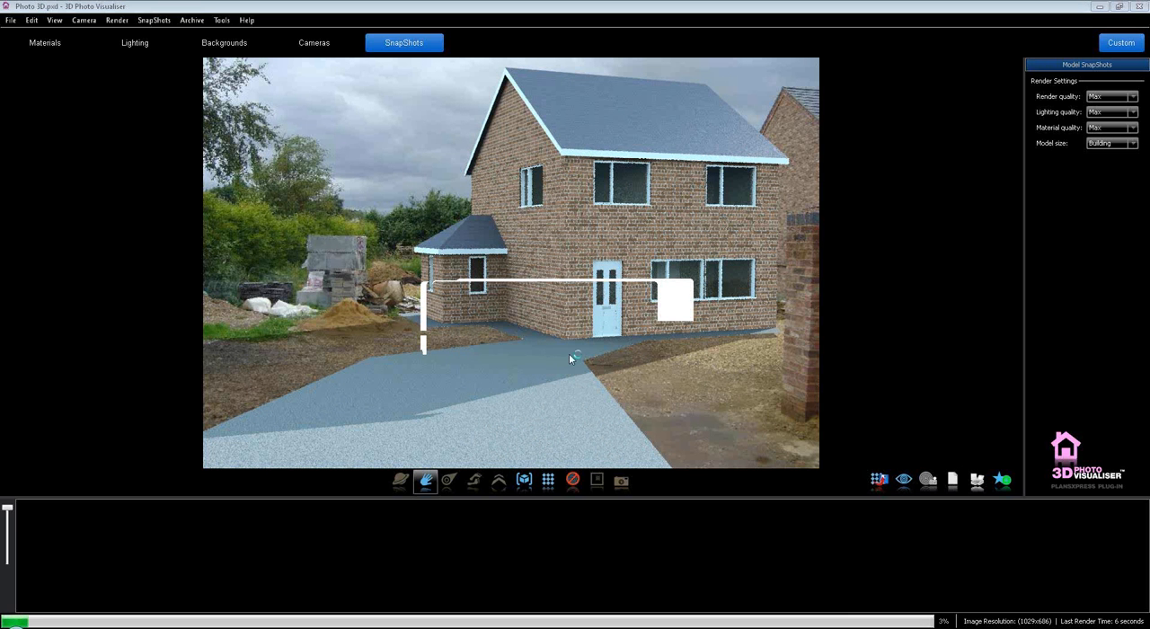
mouse_move(864, 209)
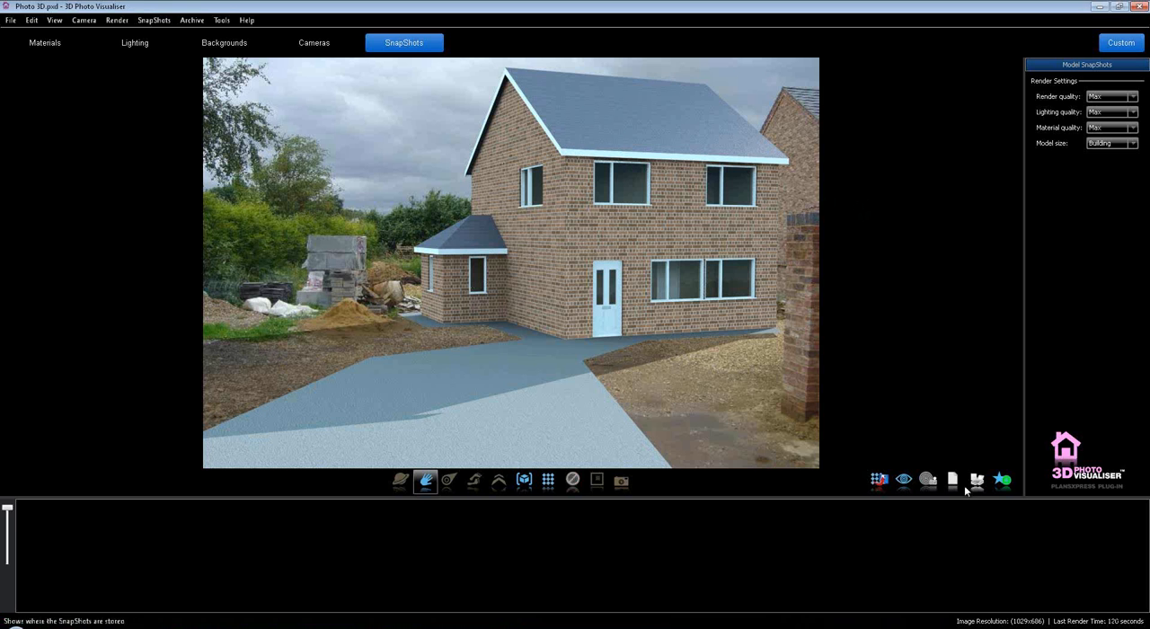
- Export the last render as the JPEG file photo_export
click(879, 480)
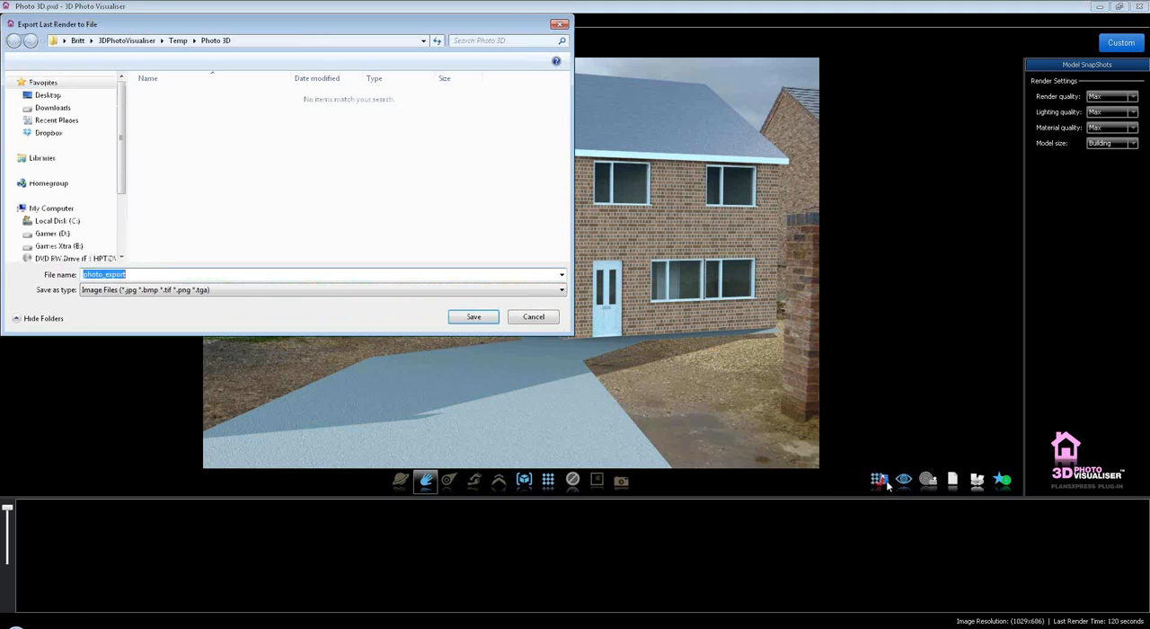
click(47, 93)
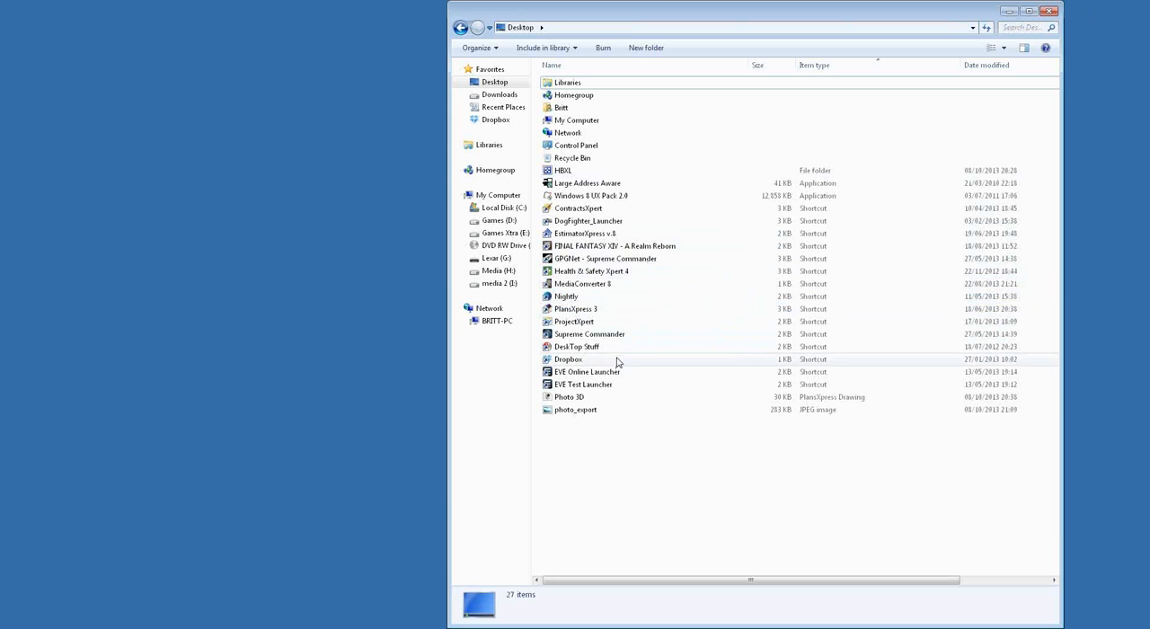
- View the exported photo_export image full screen in Windows Photo Viewer
double_click(578, 410)
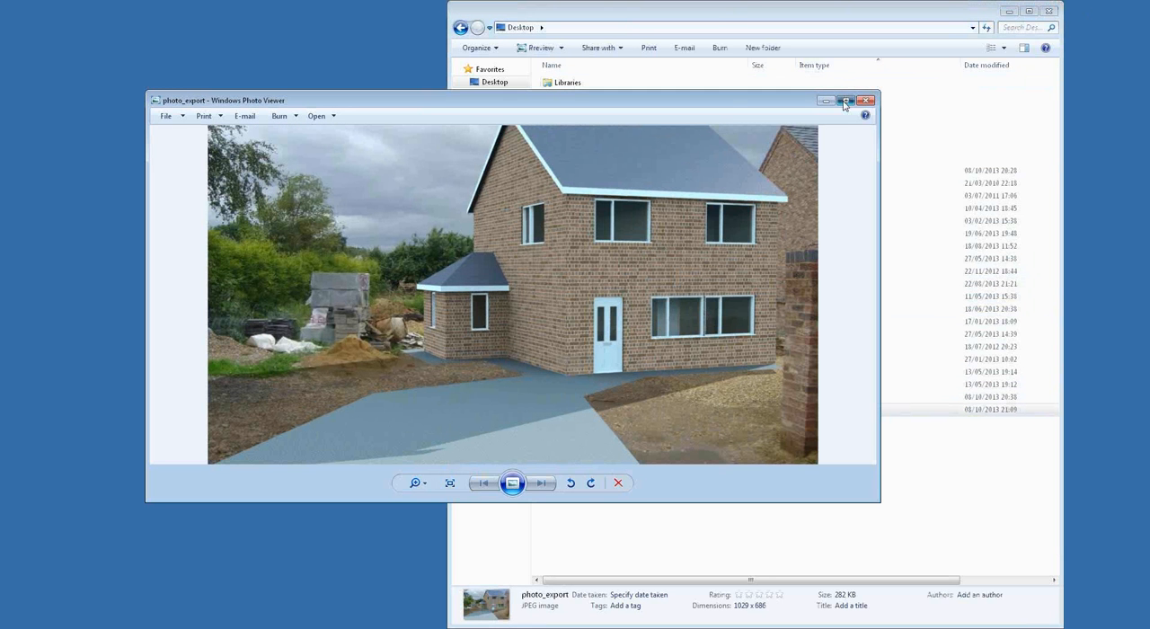
click(845, 104)
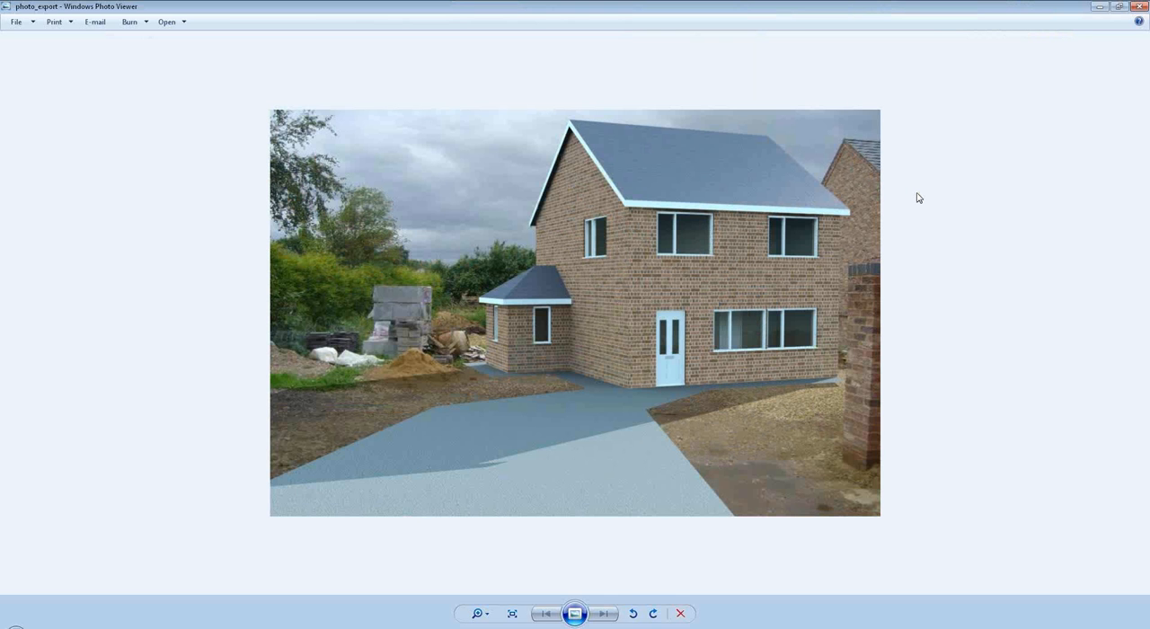